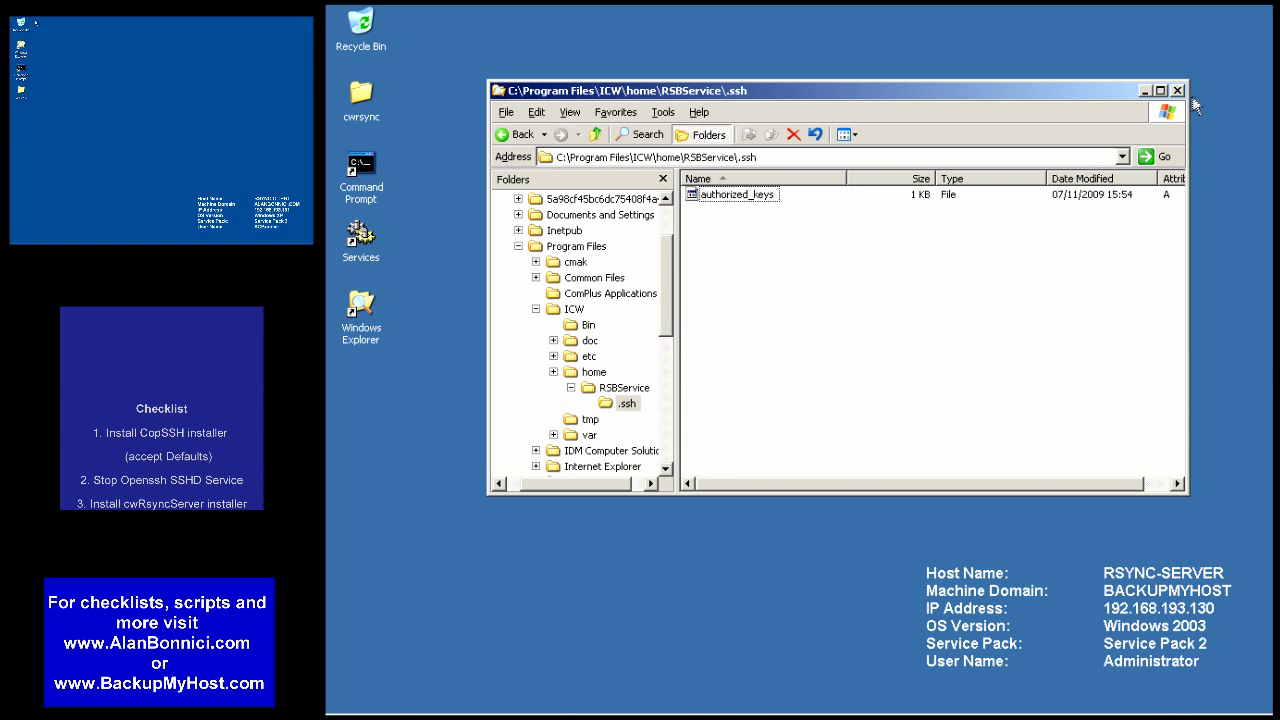
Step: Sign out of the administrator session to log on as RSBService
click(352, 701)
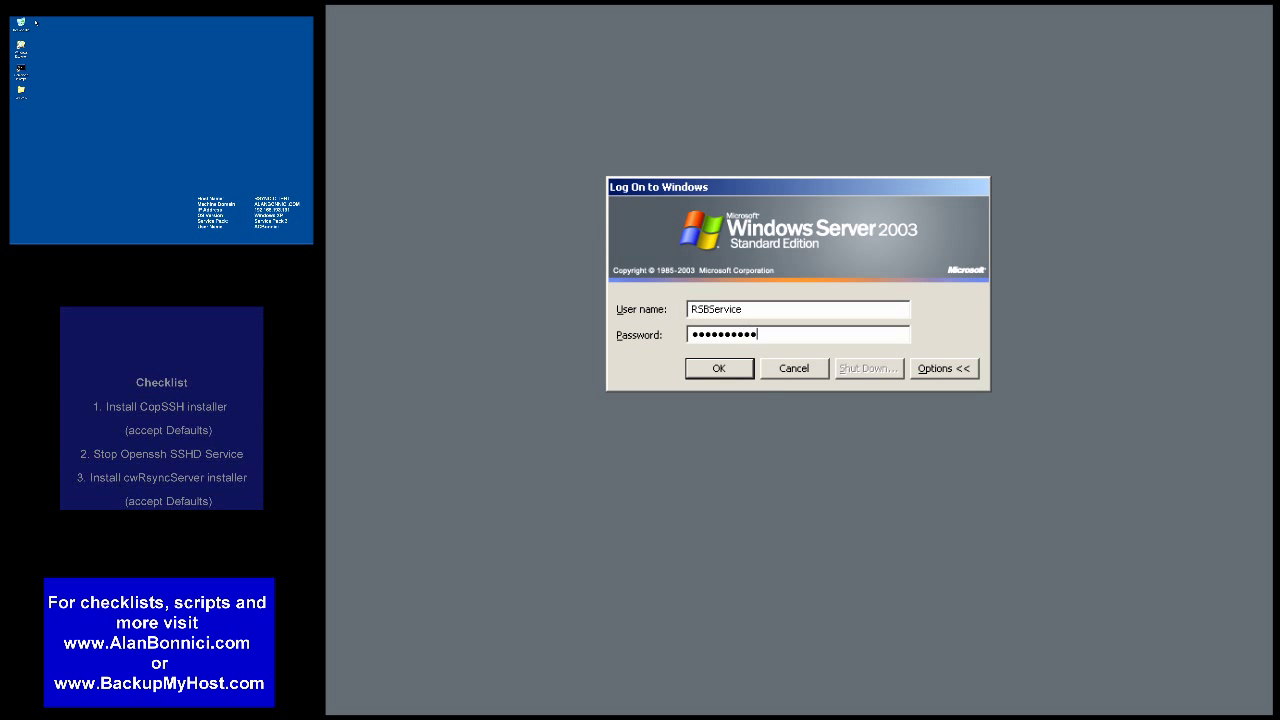
Step: Log on as RSBService and browse Documents and Settings to confirm its profile folder
click(718, 368)
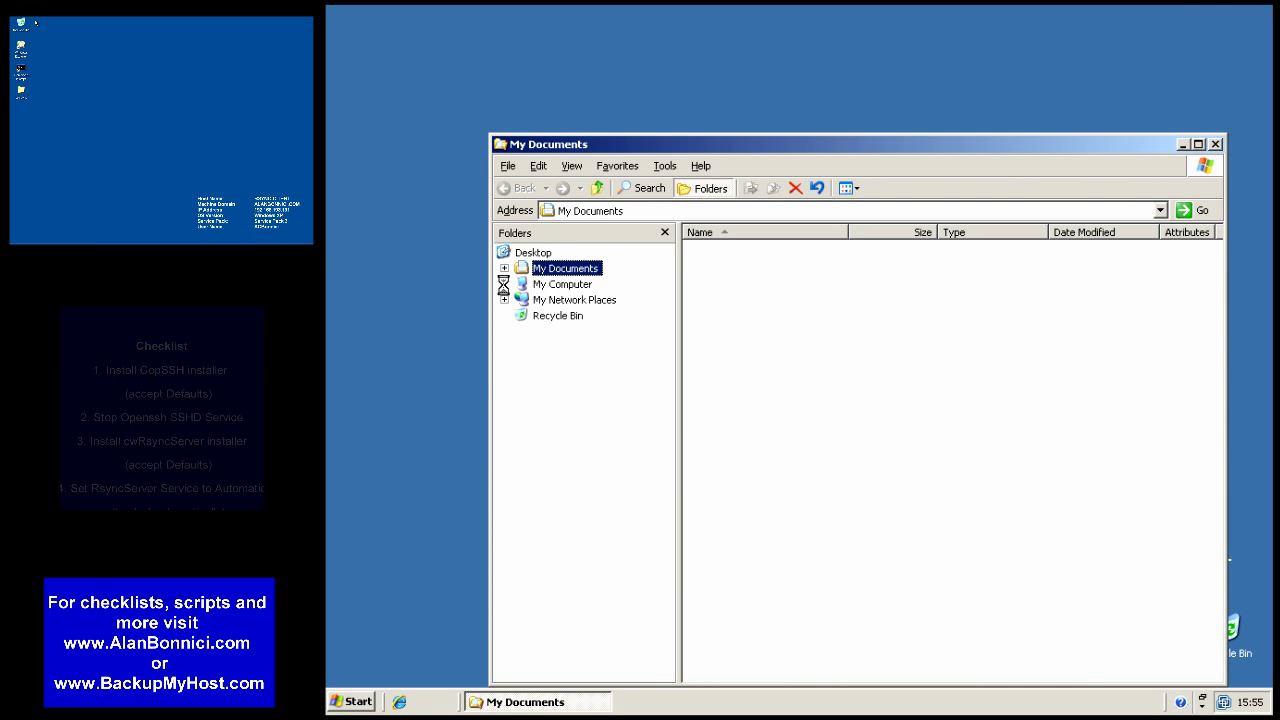
click(504, 284)
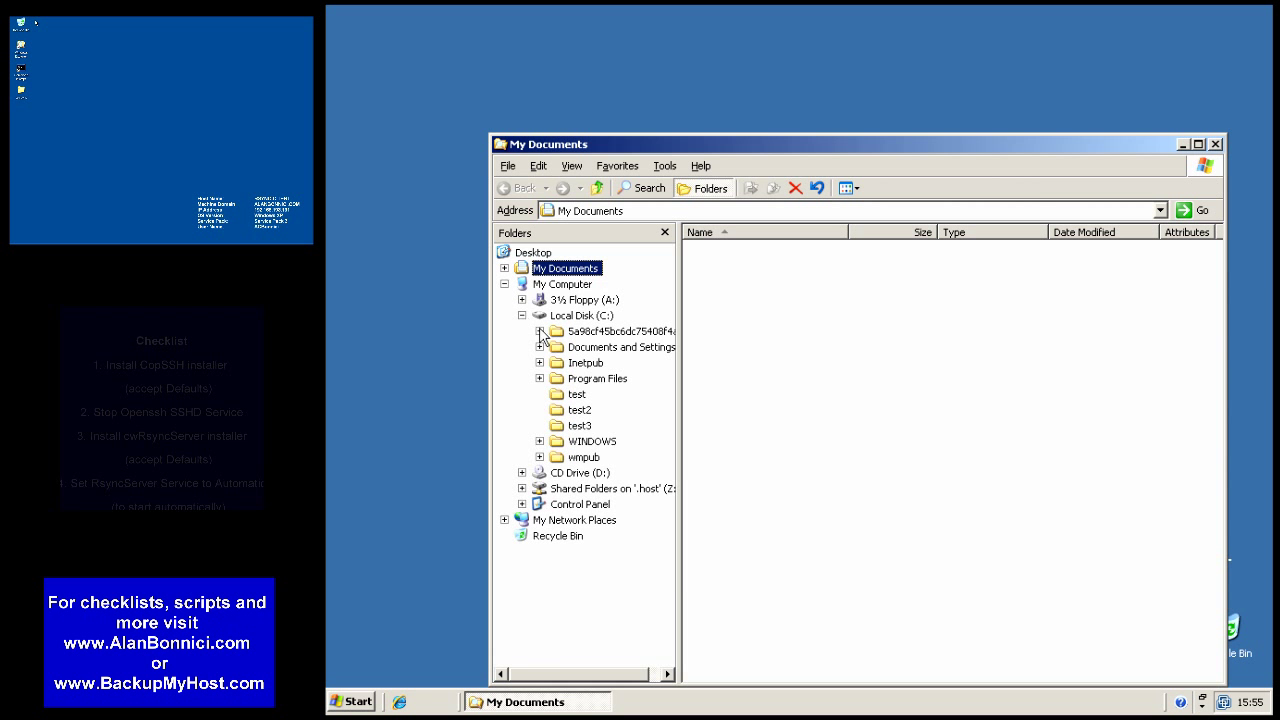
click(612, 409)
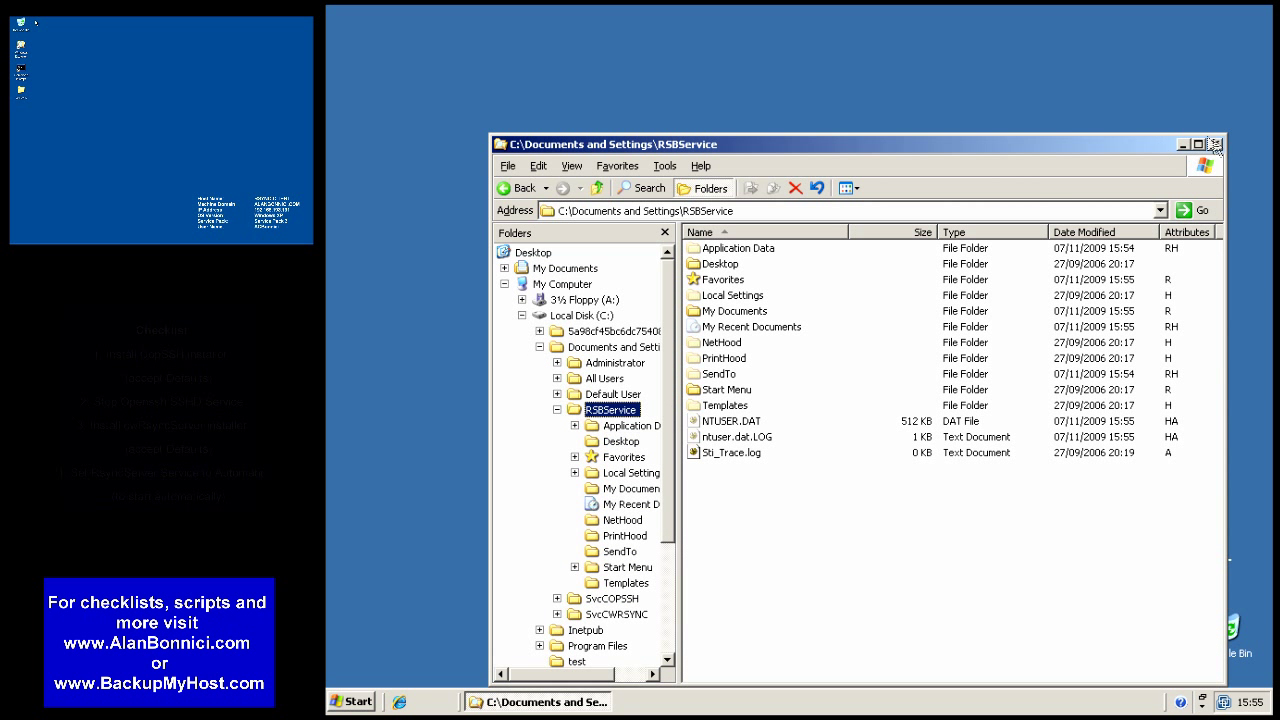
Step: Log off RSBService and bring up the logon prompt with Ctrl+Alt+Delete
click(351, 701)
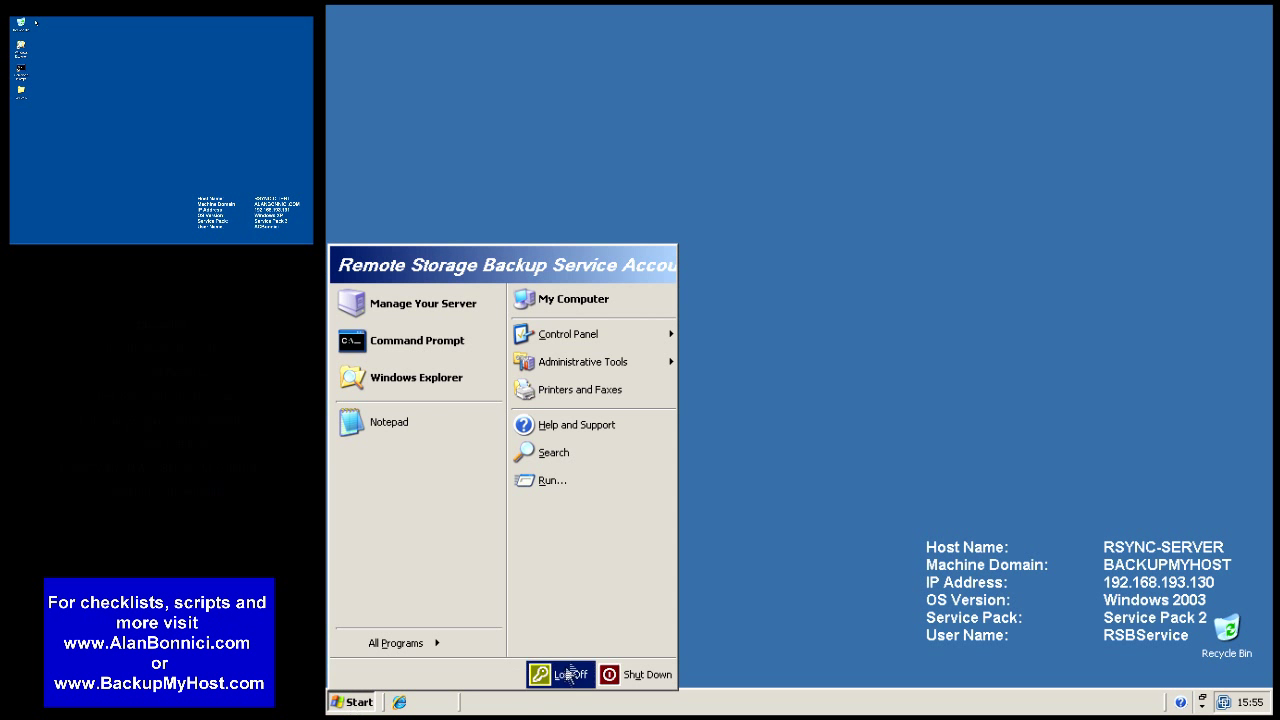
click(560, 674)
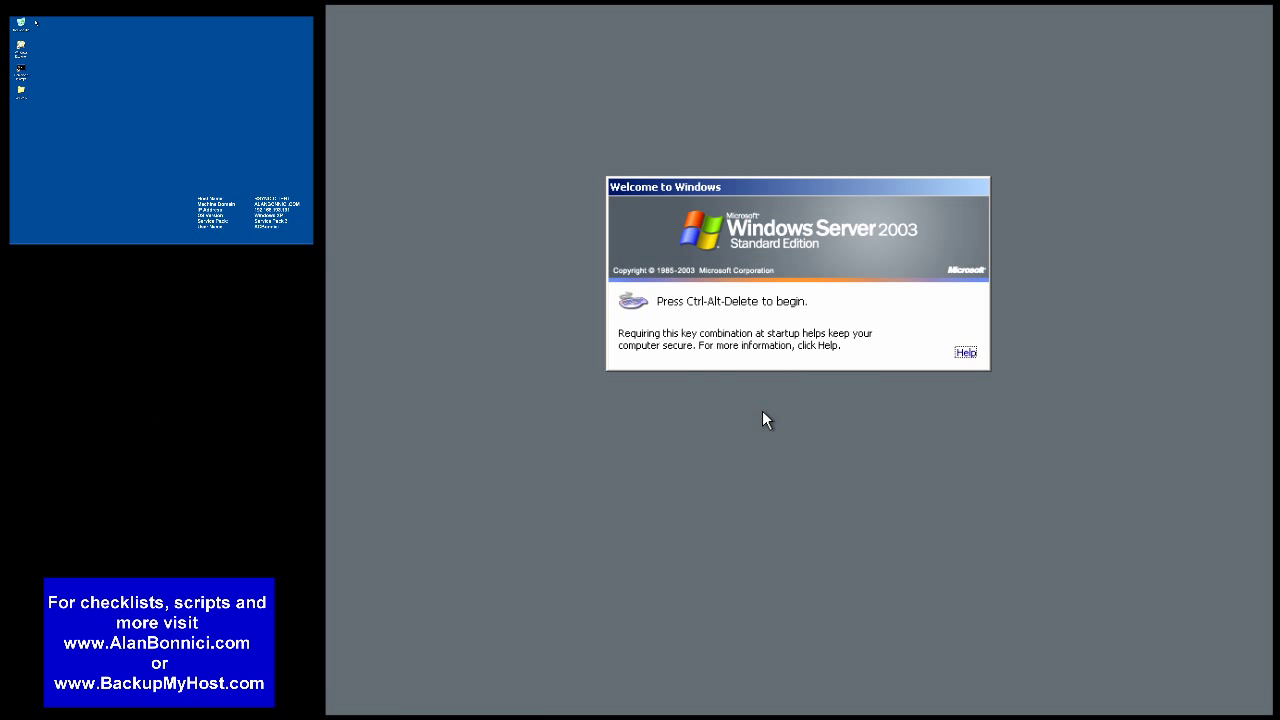
key(ctrl+alt+delete)
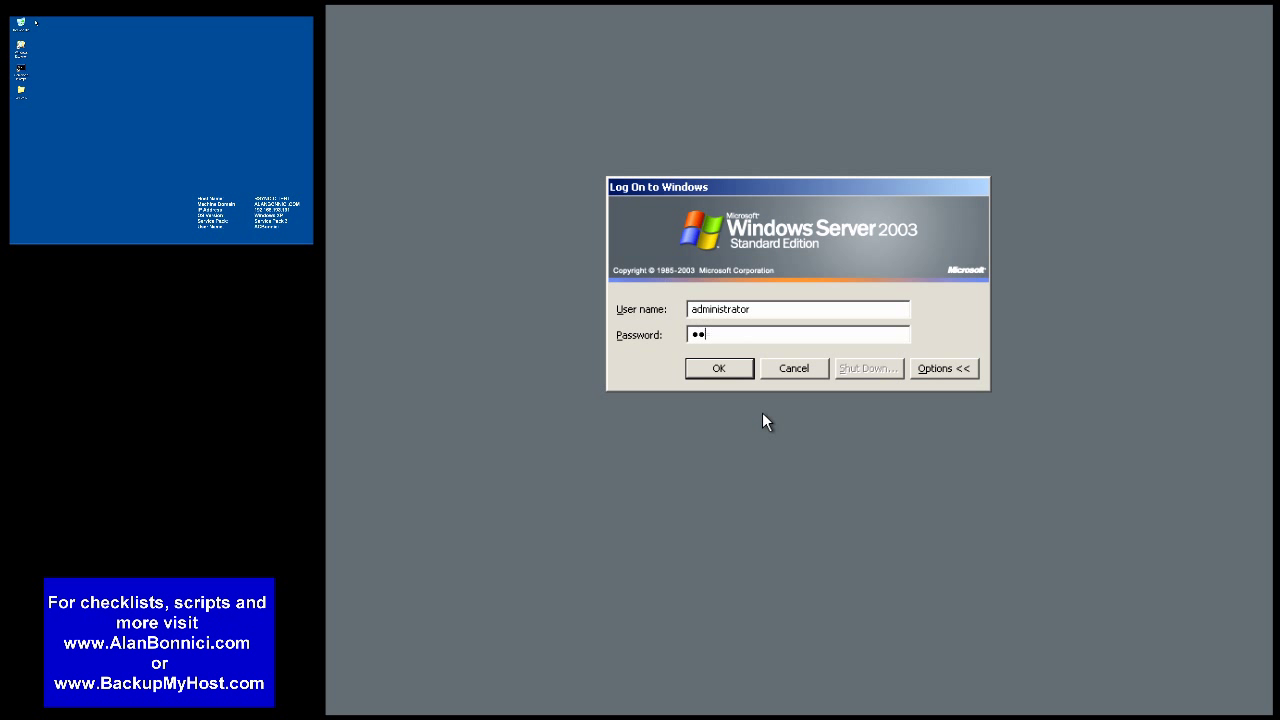
Step: Log on as administrator and install cwRsync 4.0.1 with its default components
click(719, 368)
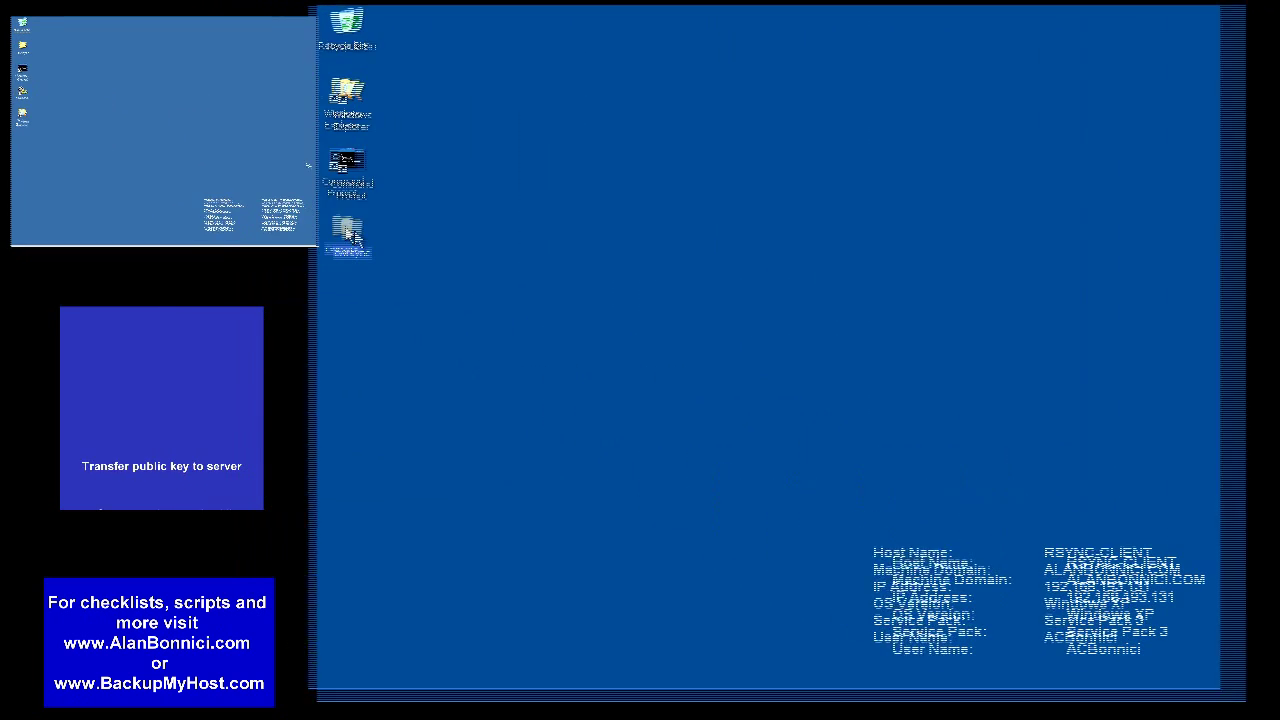
double_click(347, 232)
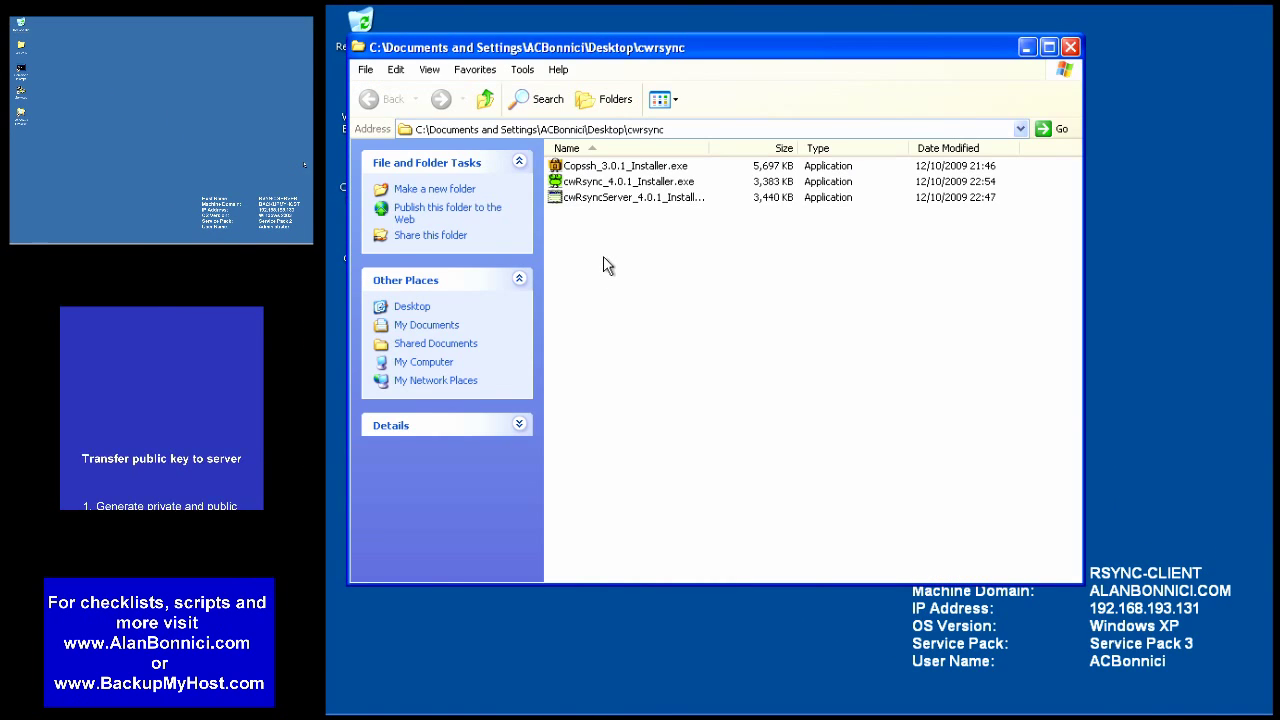
click(629, 181)
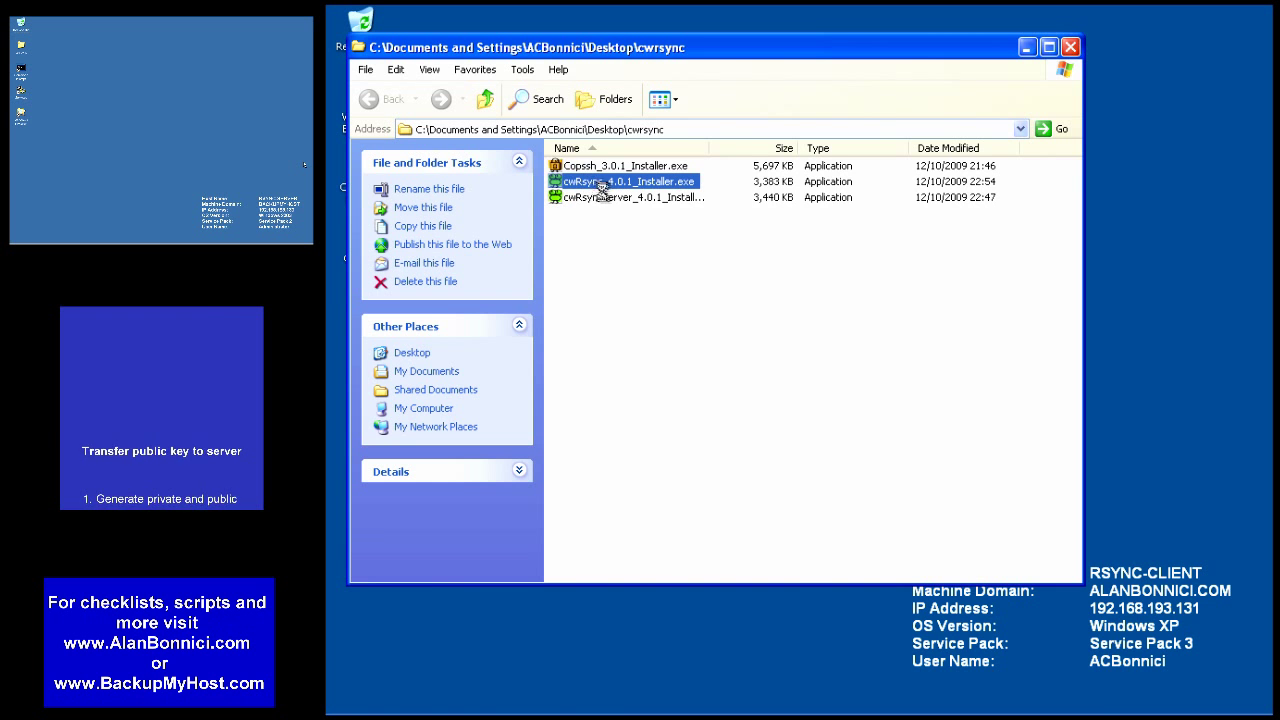
double_click(628, 181)
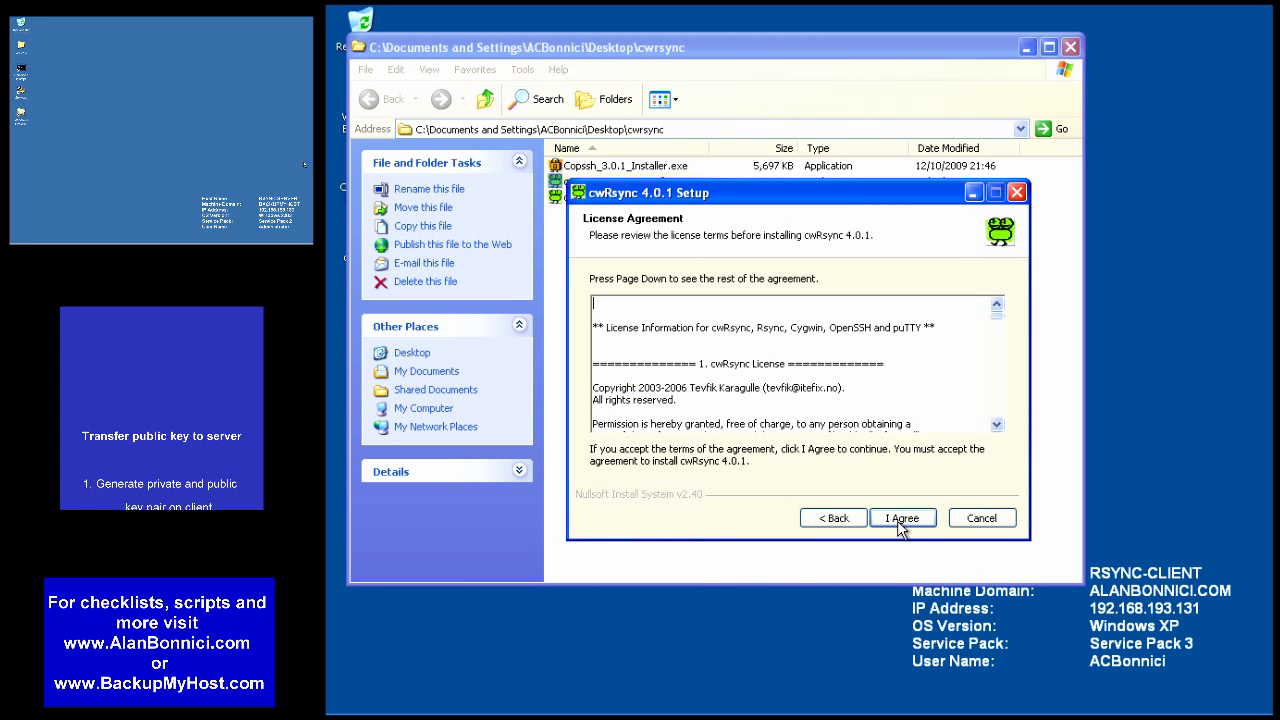
click(901, 517)
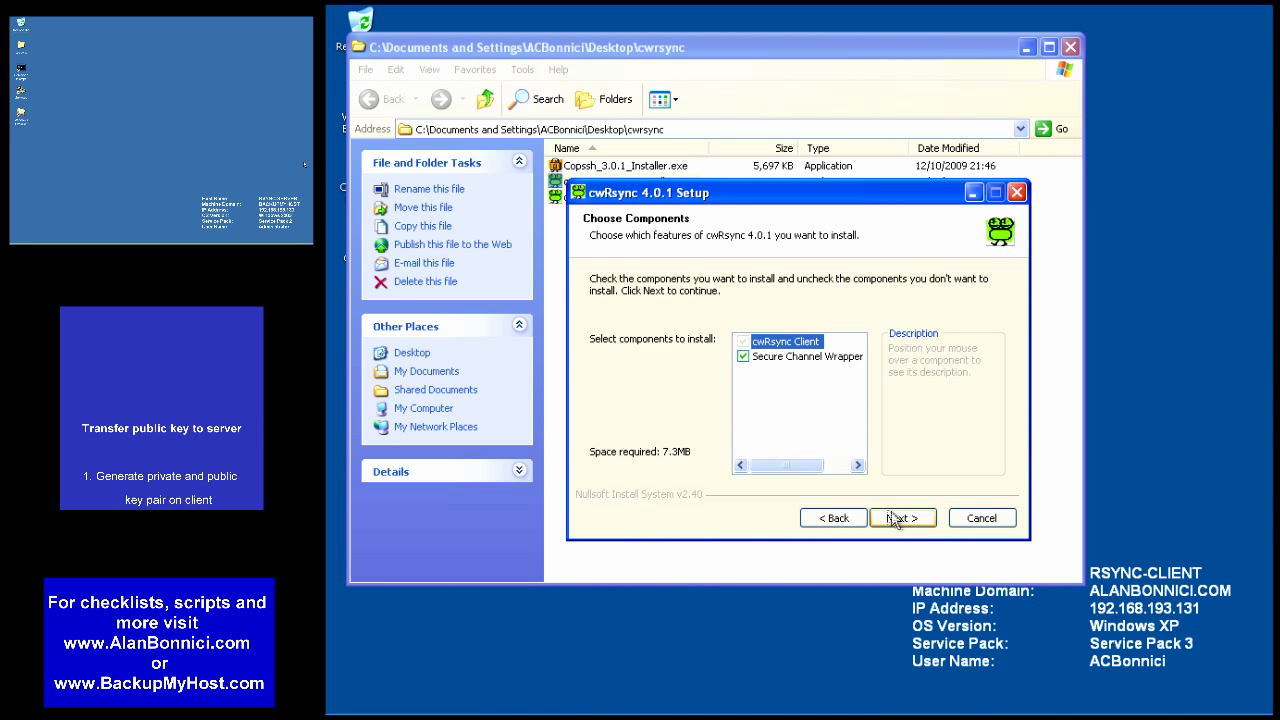
click(901, 517)
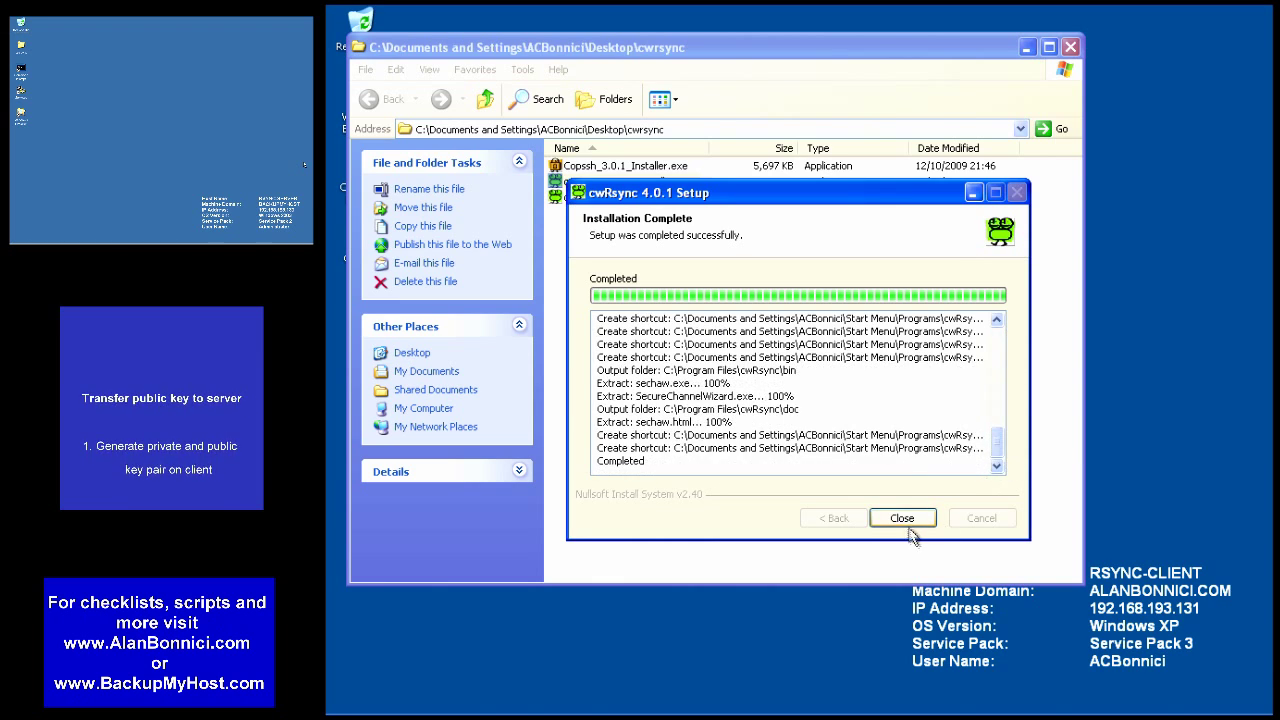
click(901, 517)
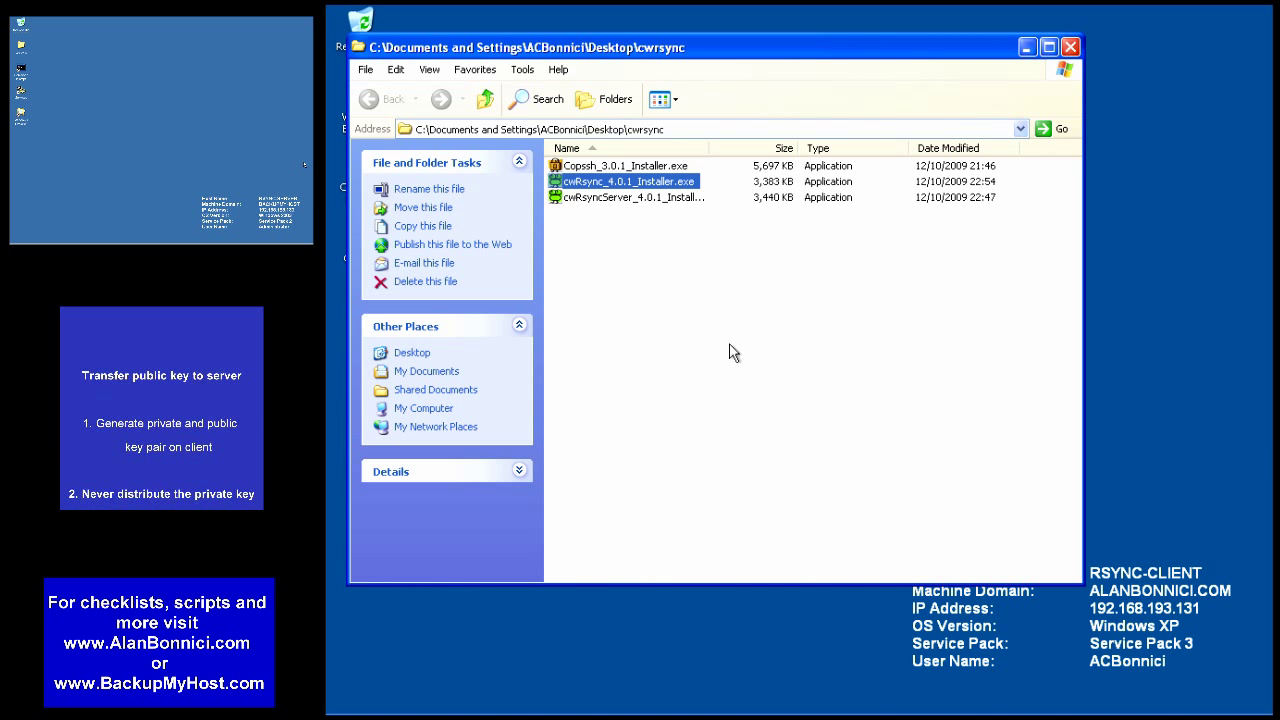
Step: Open C:\Program Files\cwRsync in Explorer and dismiss the error refusing the .ssh name
click(605, 99)
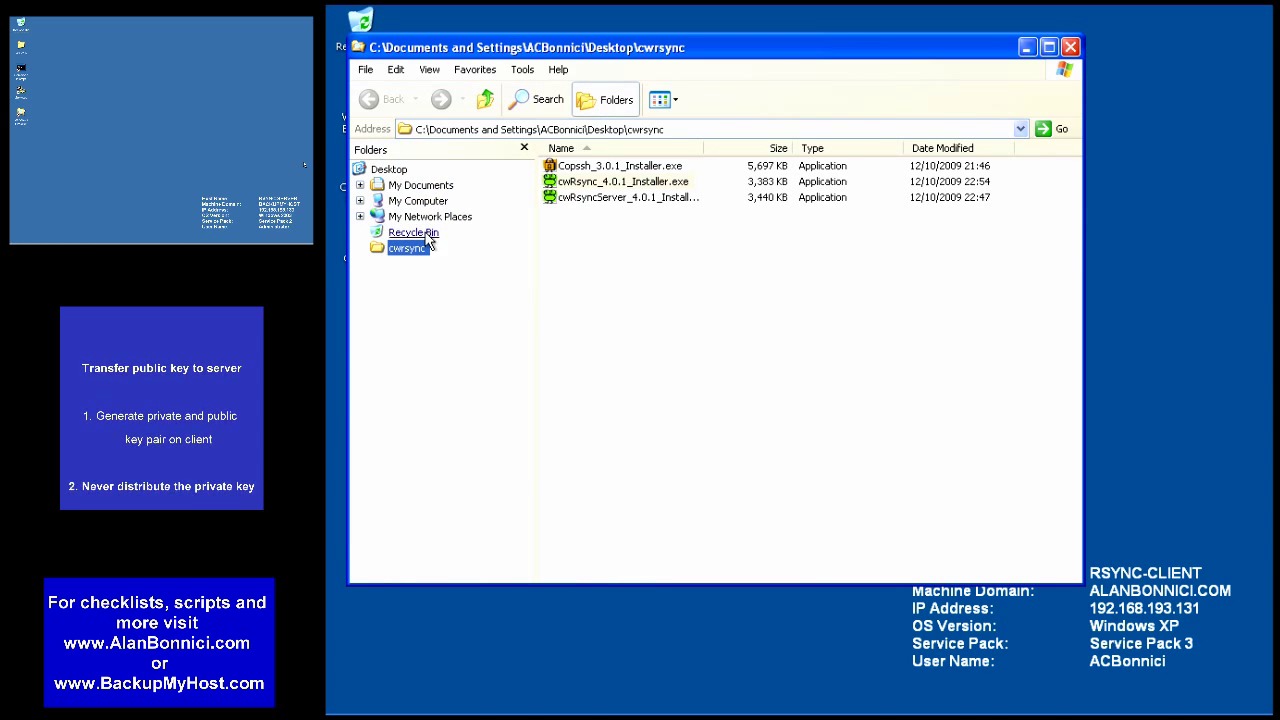
click(360, 200)
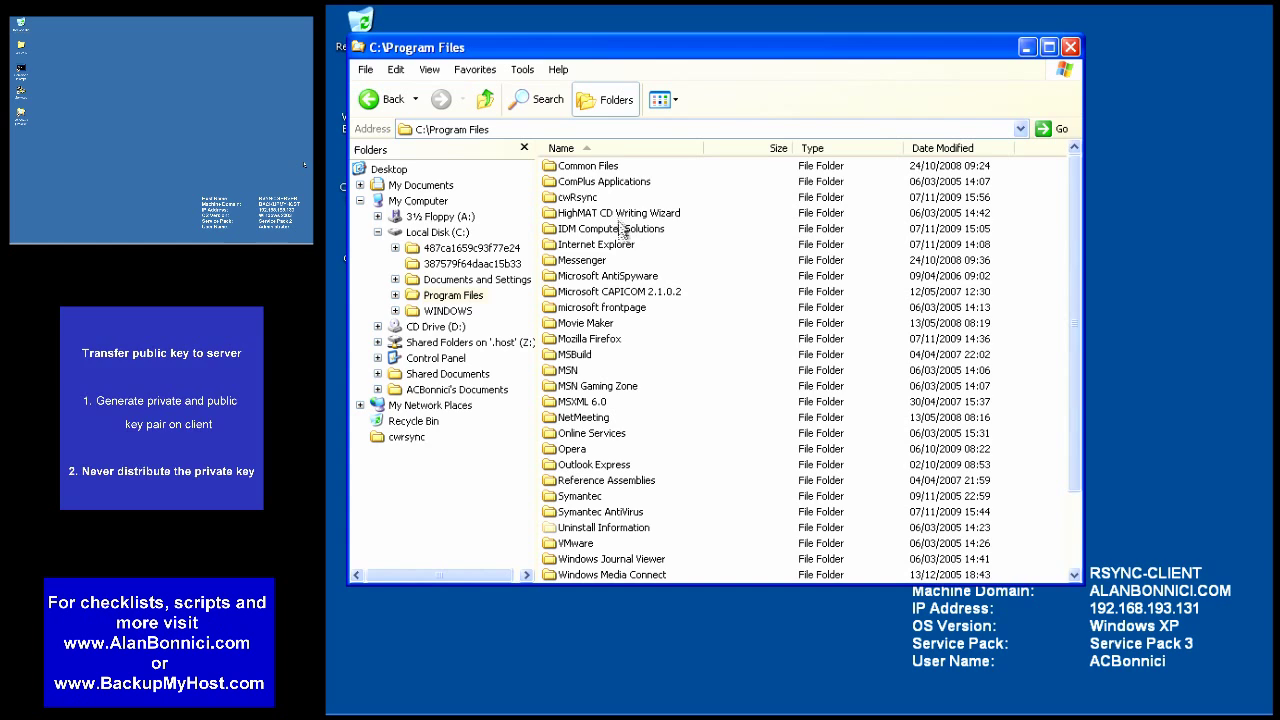
double_click(576, 197)
text(.ssh)
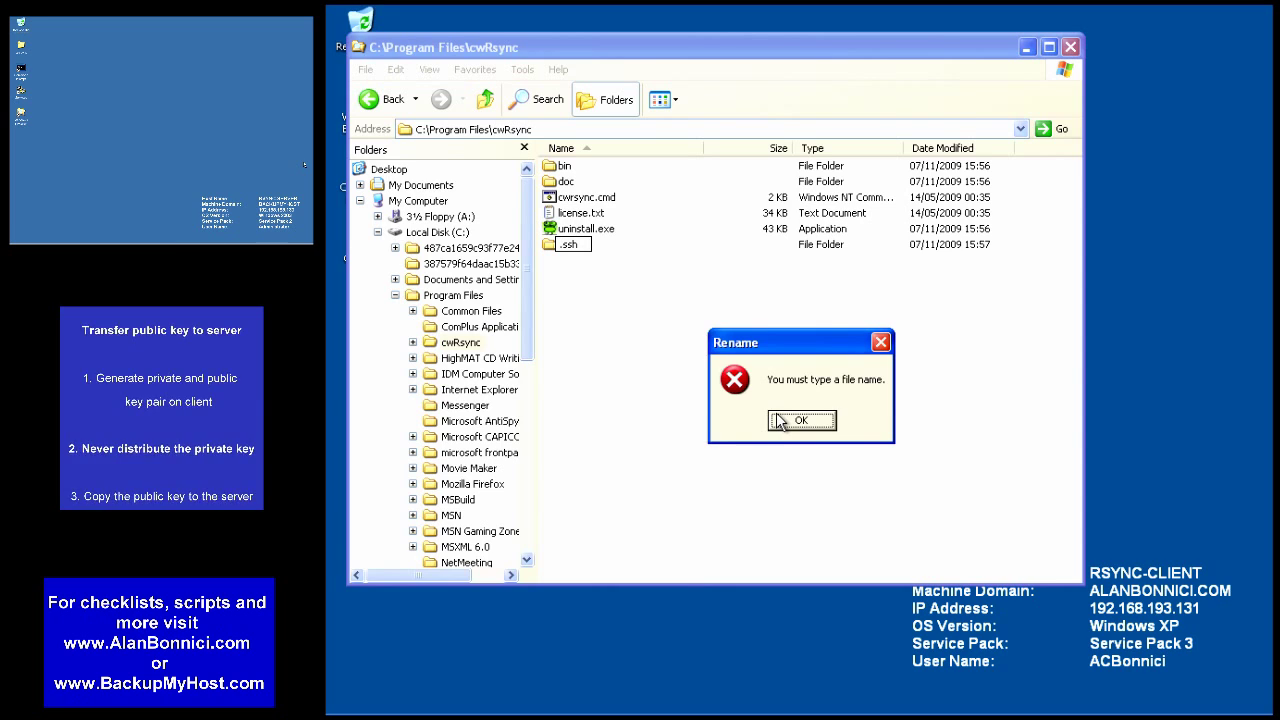
click(801, 420)
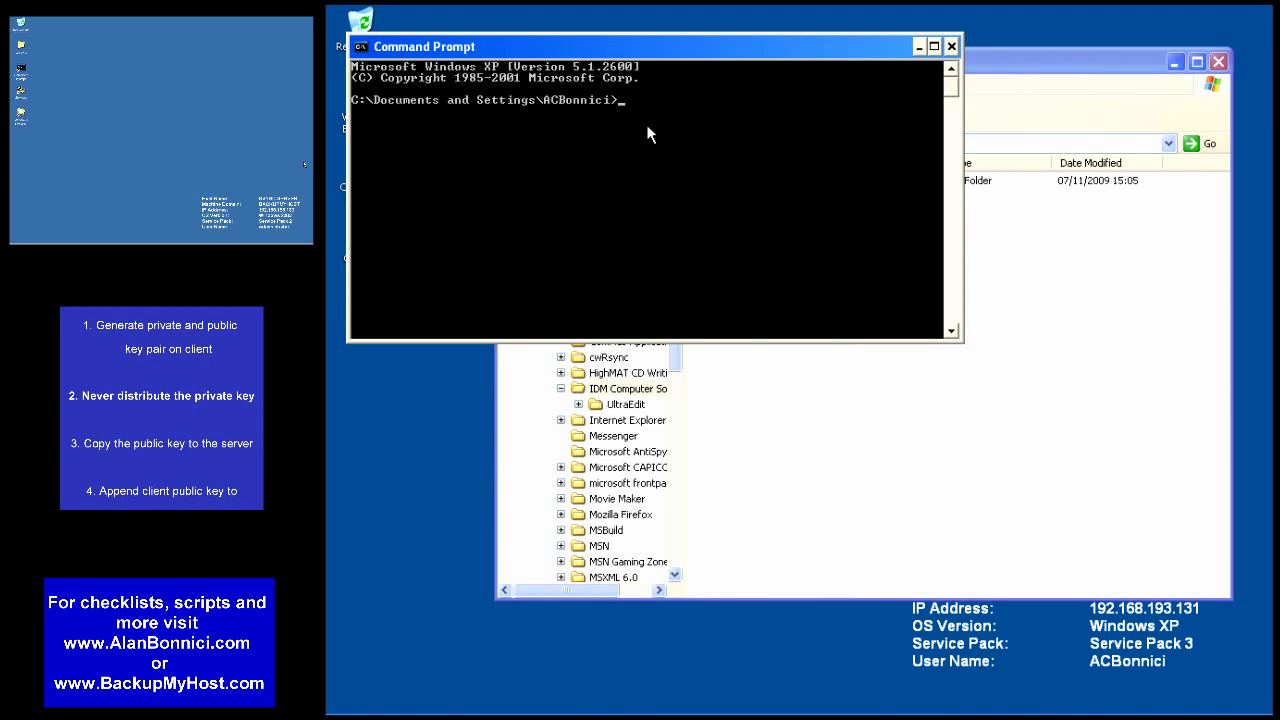
Step: Rename 'New Folder' to .ssh with ren in C:\Program Files\cwRsync, then view it in Explorer
text(cd "C:\Program Files\cwRsync)
text(ren "New Folder" .ssh)
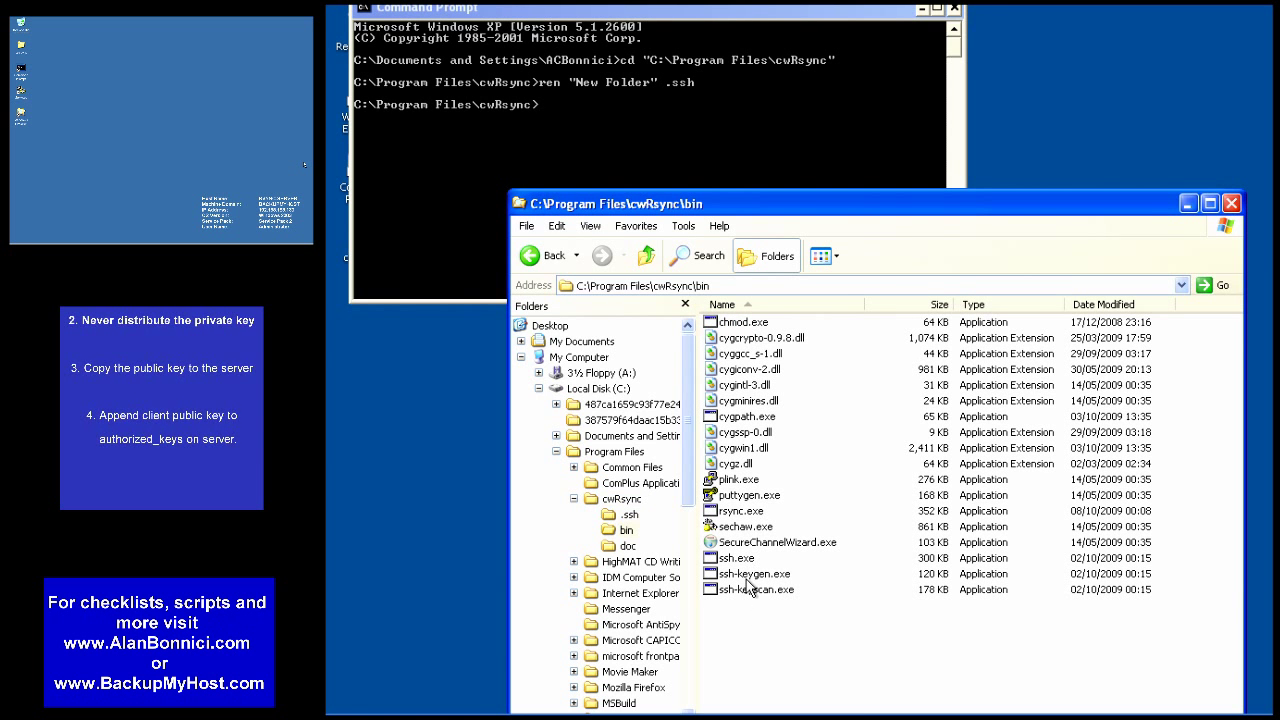
click(750, 573)
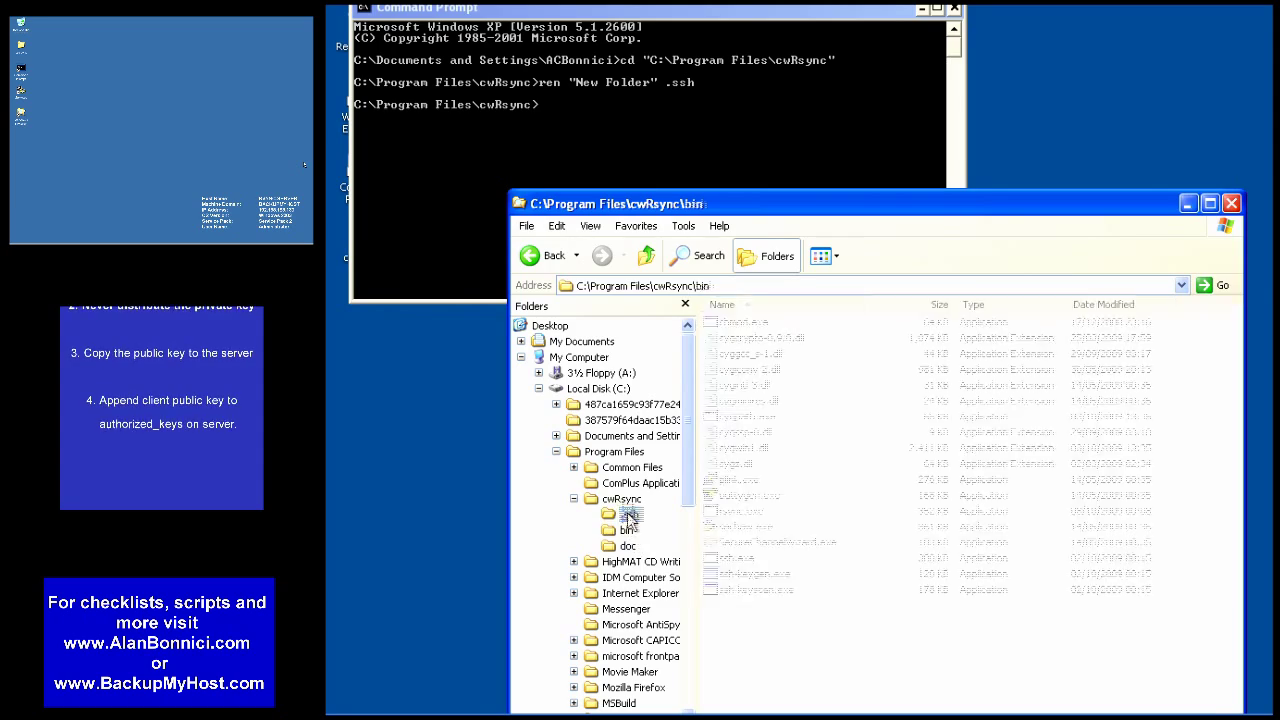
click(629, 513)
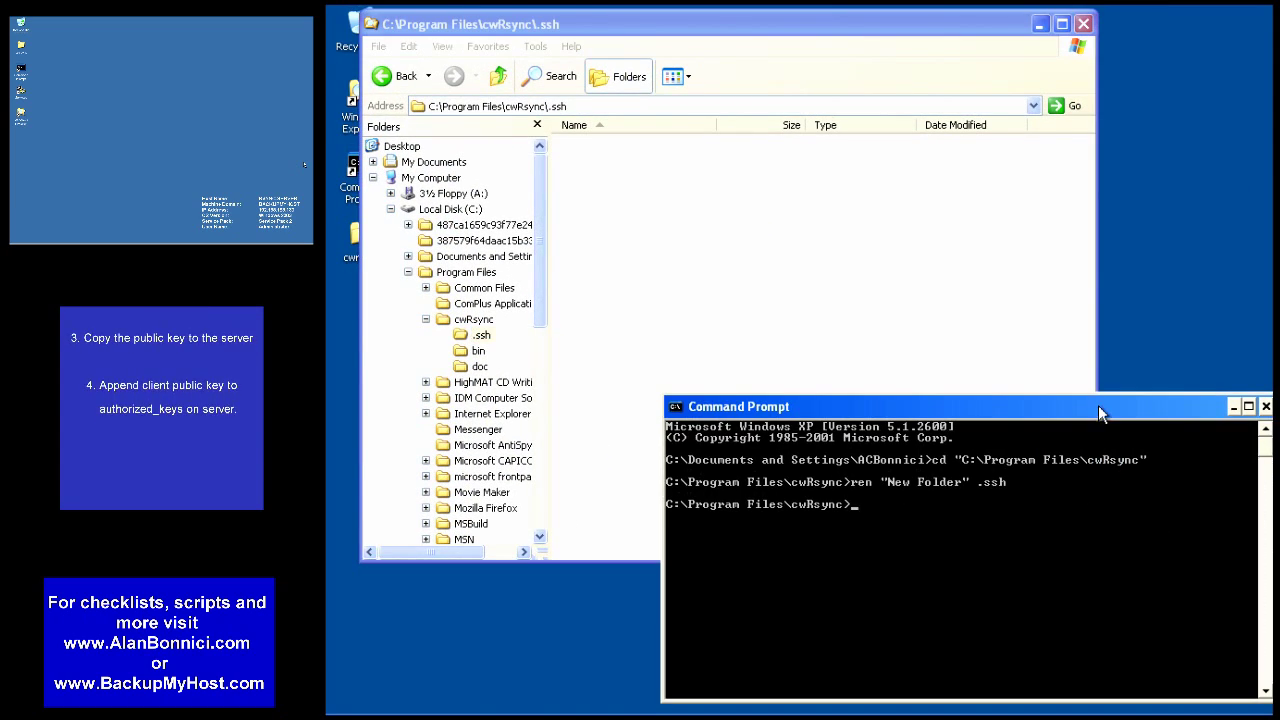
Step: Add the cwRsync bin folder to PATH and enter ssh-keygen -t rsa -b 2048 -N ''
text(path=%PATH%;"c:\Program Files\cwRsync\b)
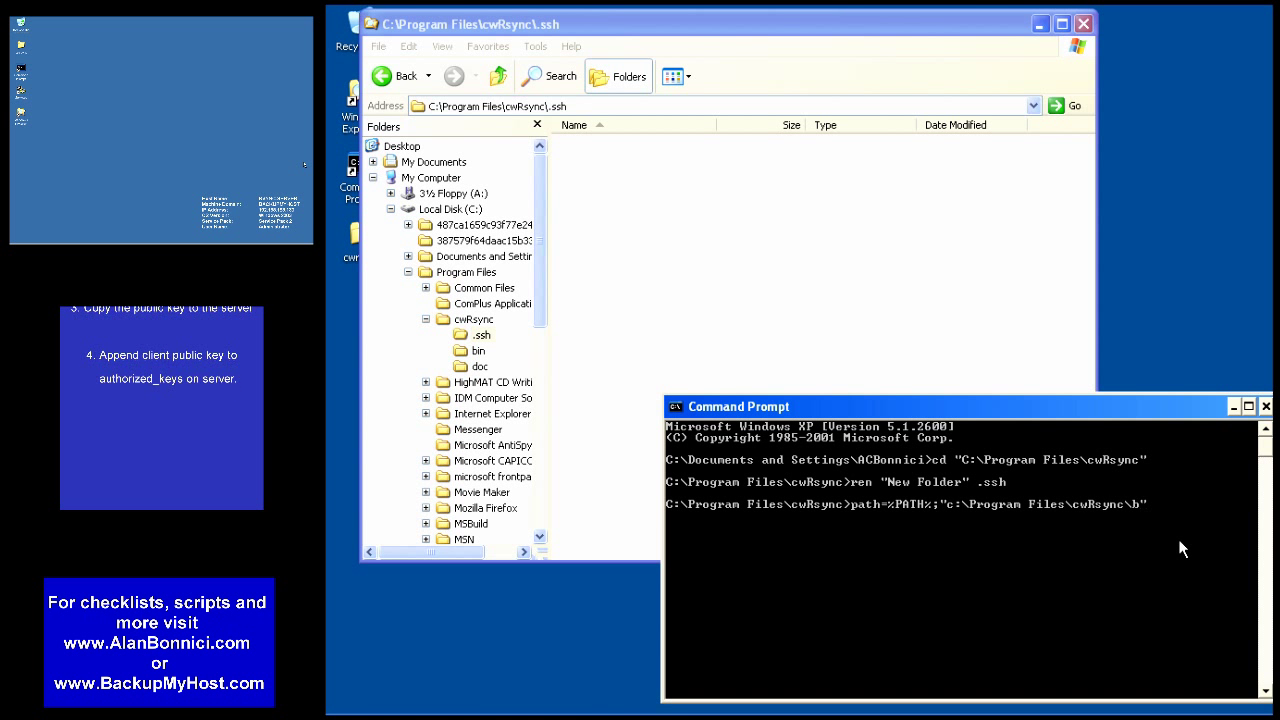
text(in)
key(Return)
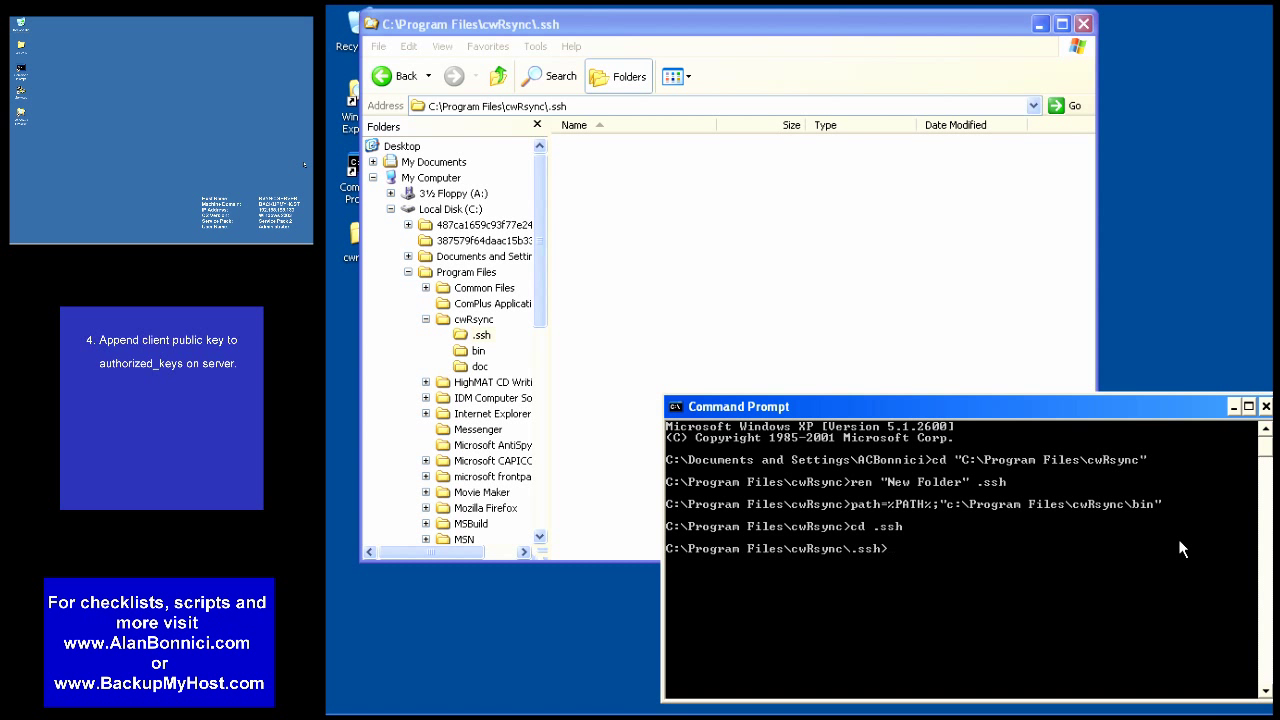
text(ssh-keygen)
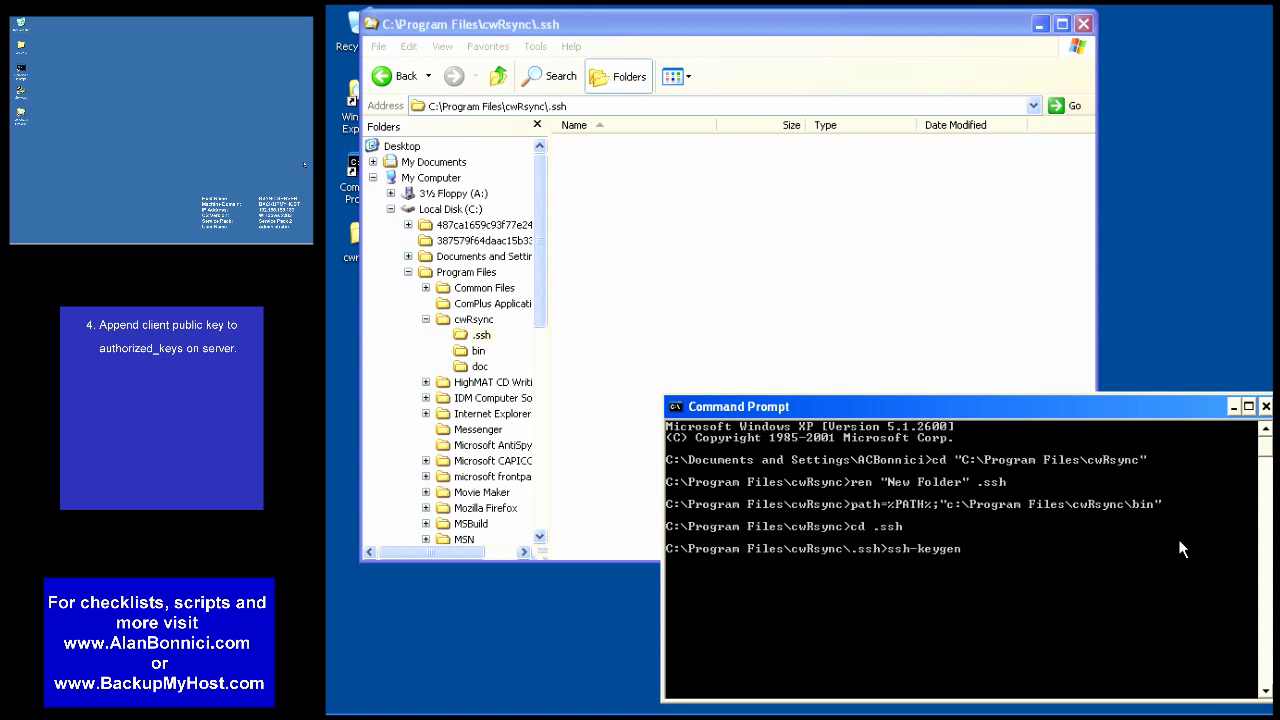
text(-t rsa)
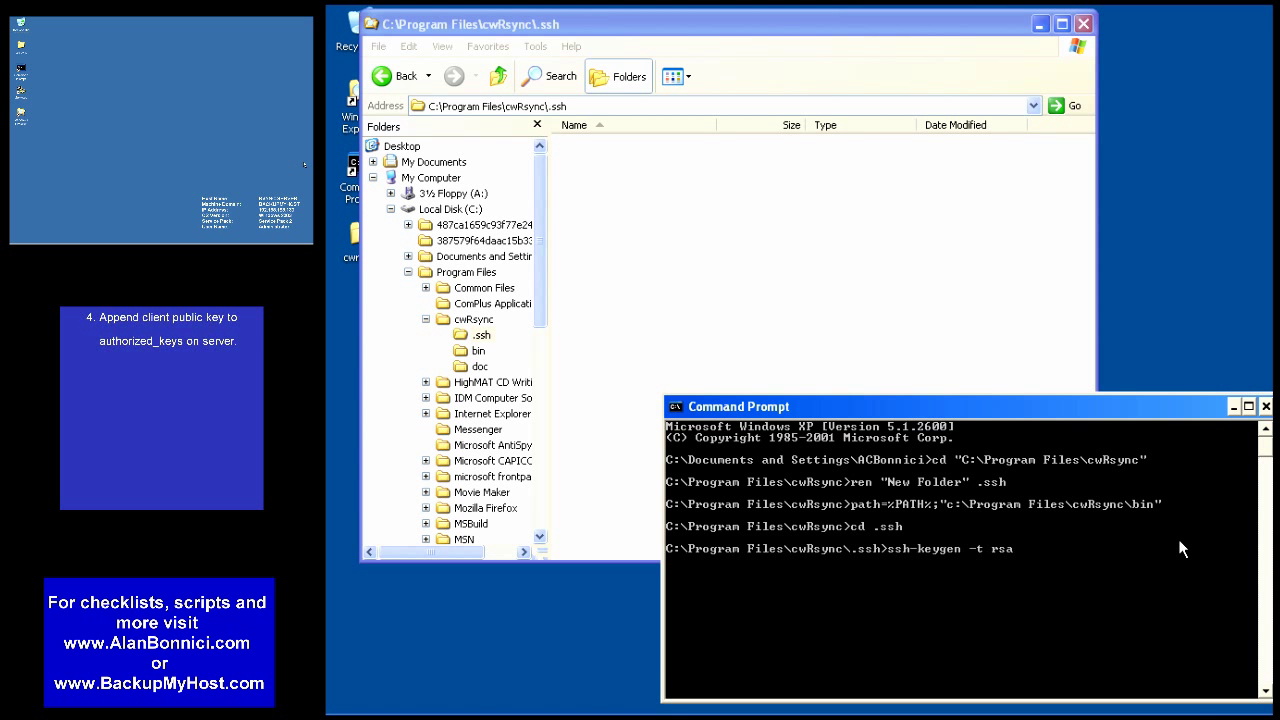
text(-)
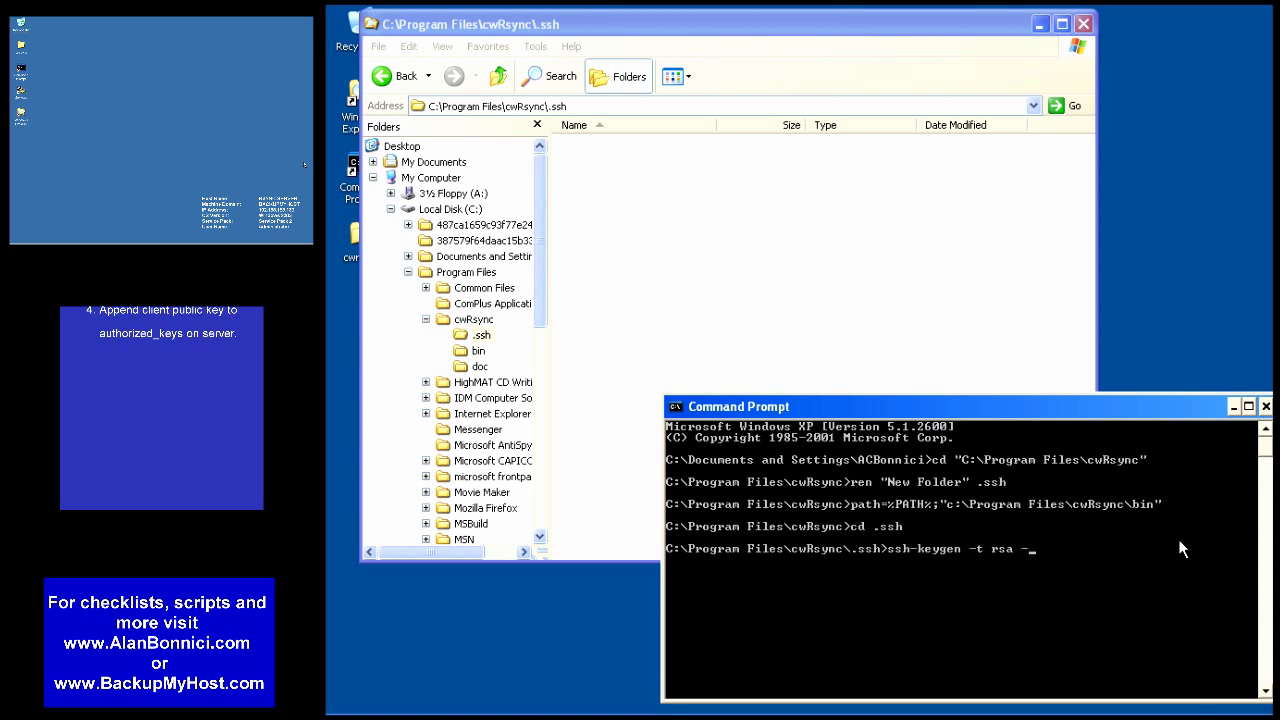
text(-b 2048)
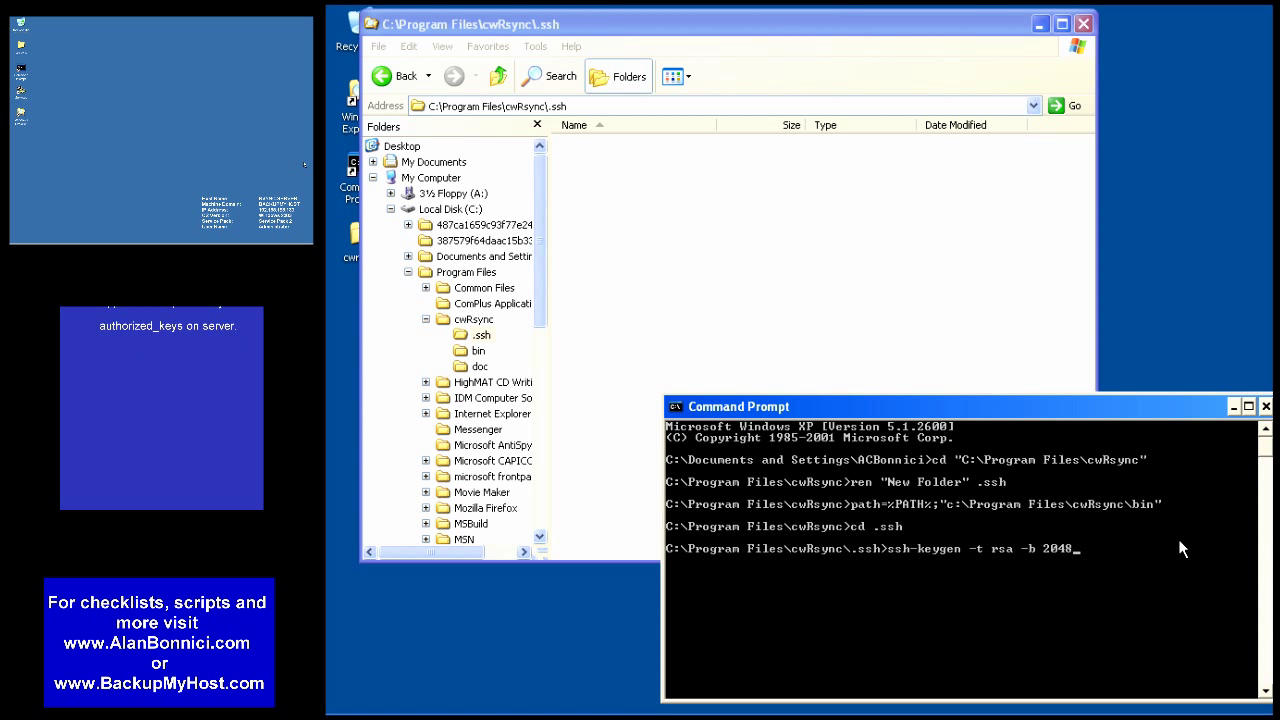
text(-N)
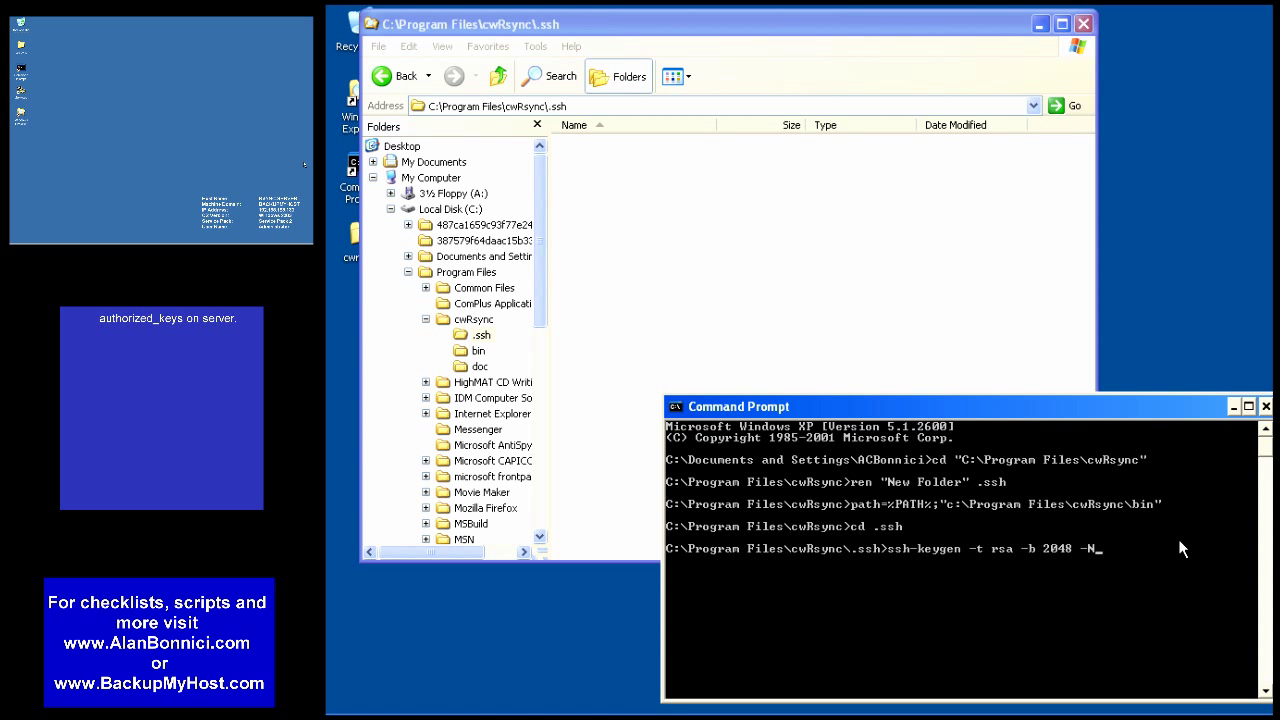
text('')
text(id_rsa)
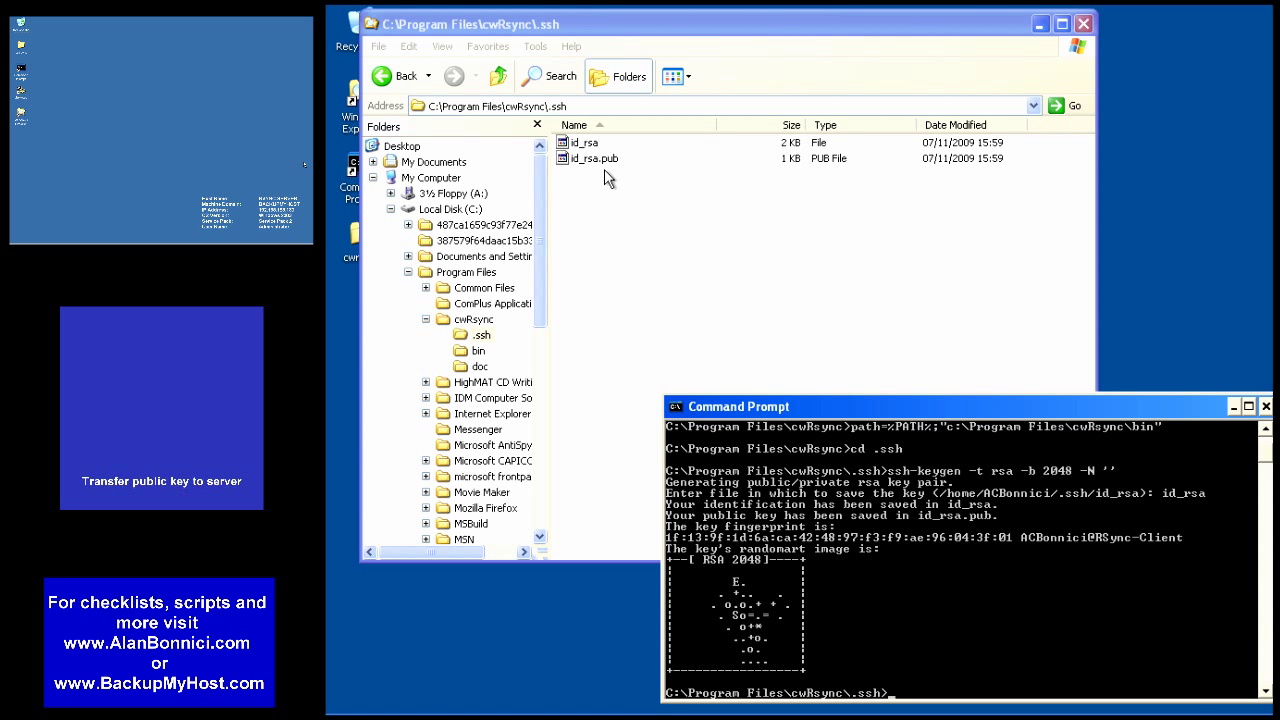
mouse_move(595, 170)
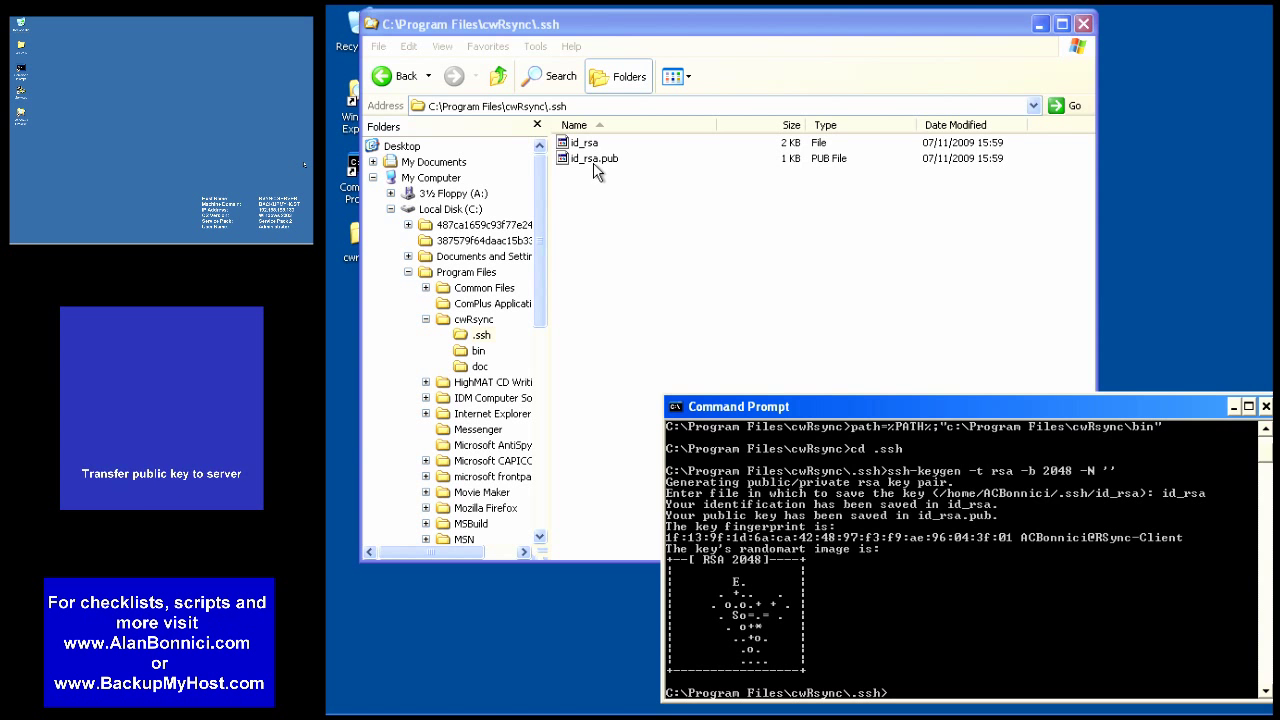
Step: Open id_rsa.pub from the cwRsync .ssh folder in UltraEdit
double_click(593, 158)
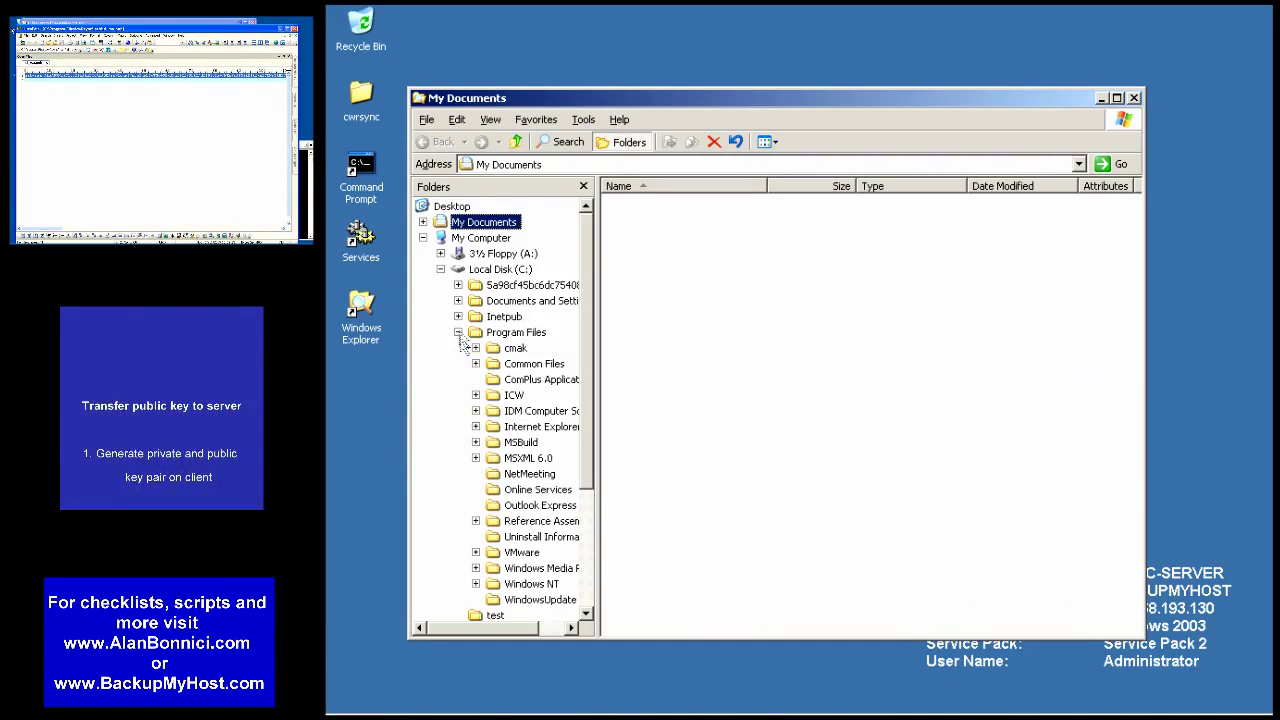
Step: Browse the server's folder tree toward RSBService's authorized_keys to add the client key
click(476, 394)
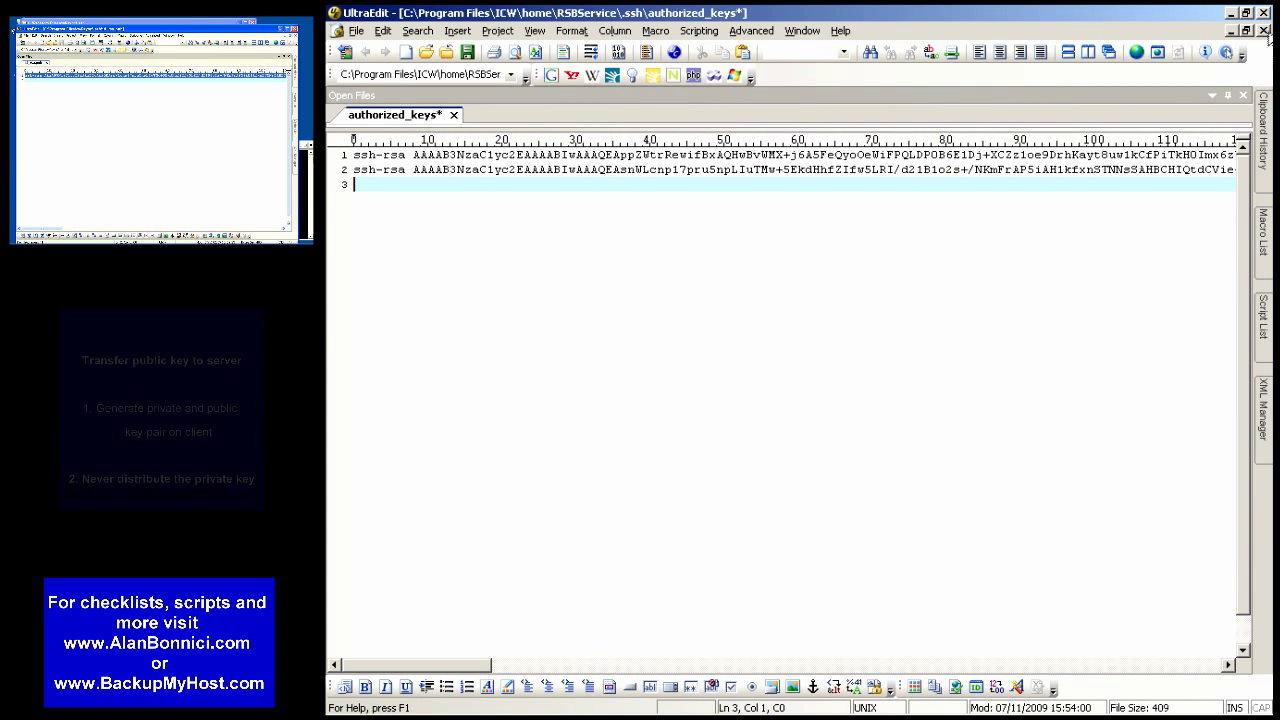
mouse_move(1088, 263)
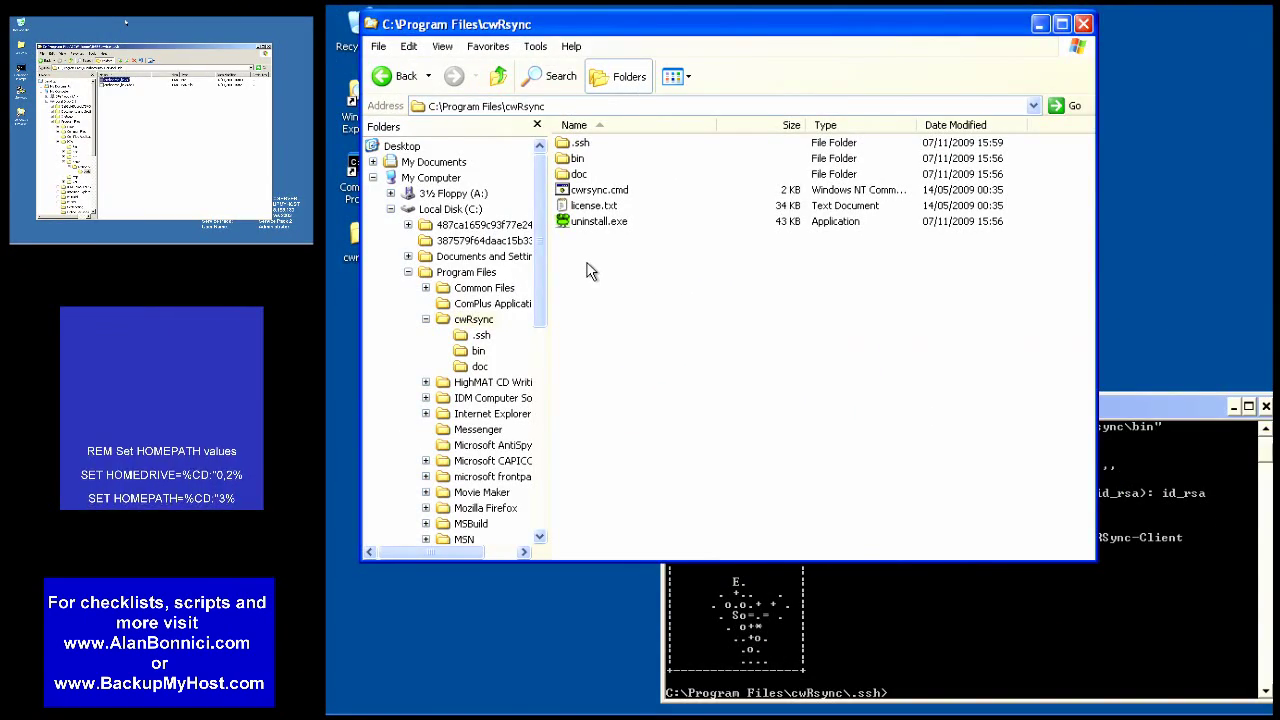
Step: Create a new text document in the cwRsync folder and rename it CheckSSH.cmd
right_click(590, 270)
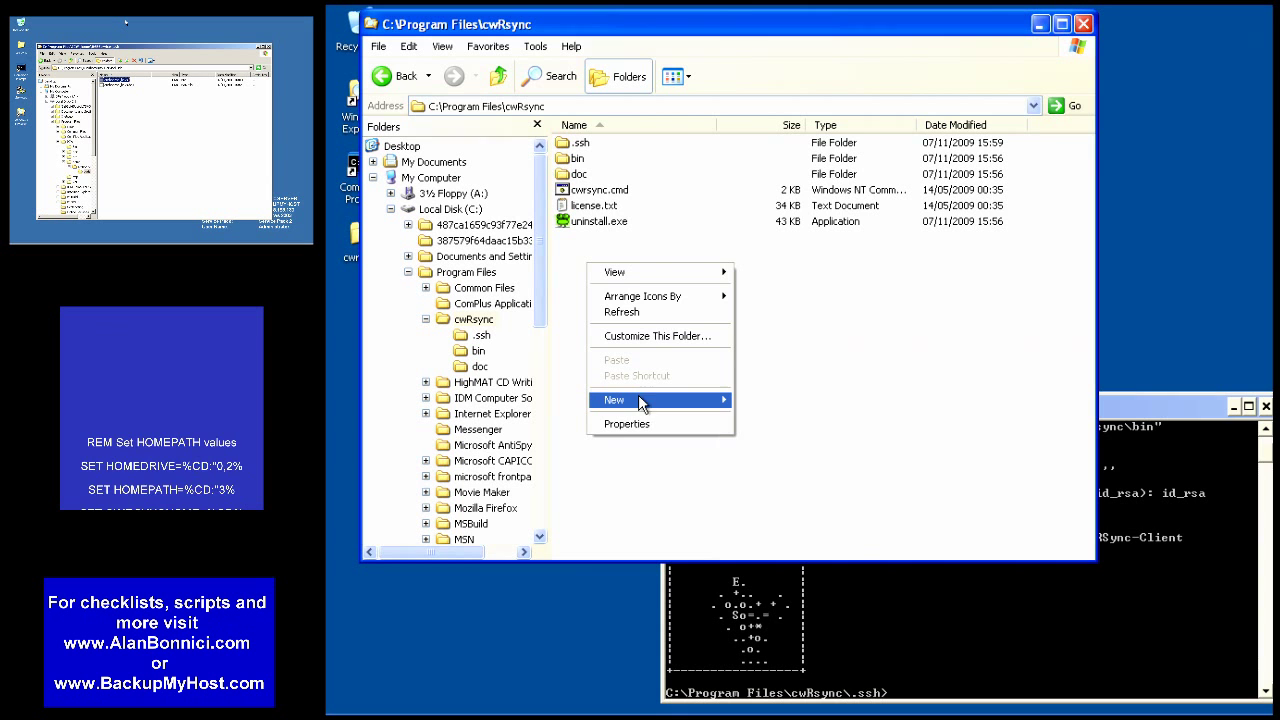
click(614, 400)
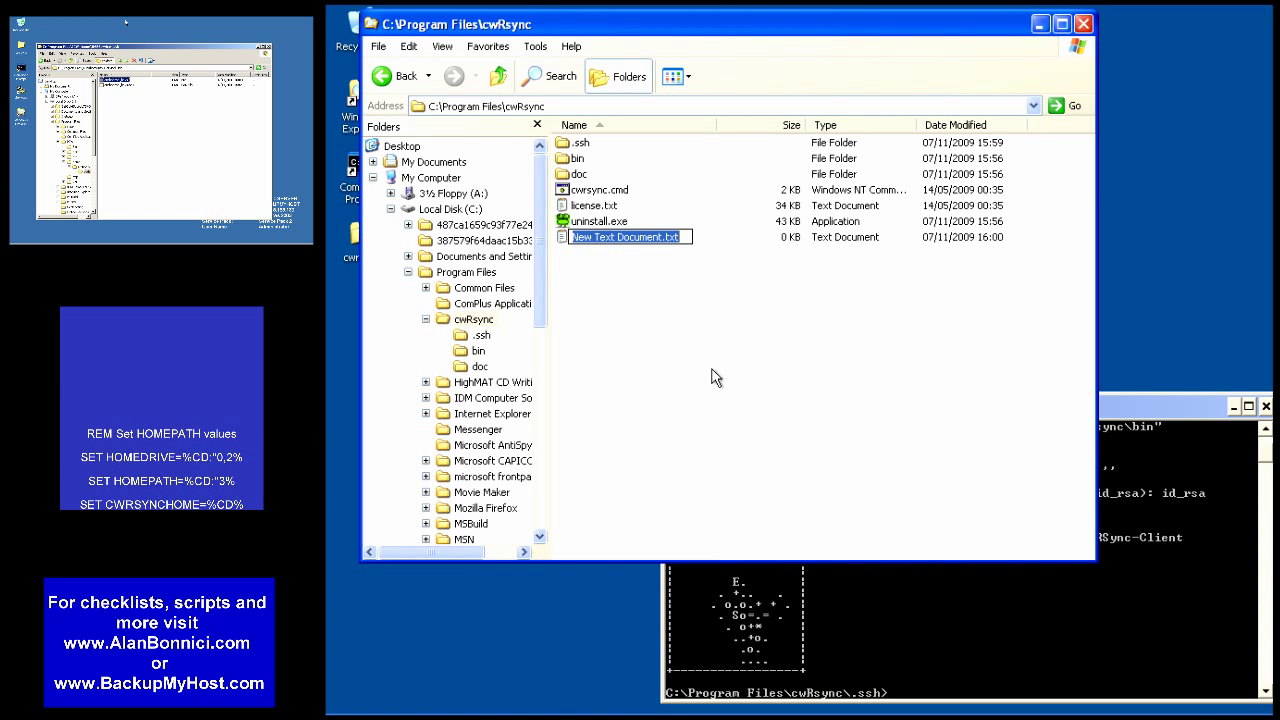
text(CheckSSH.cmd)
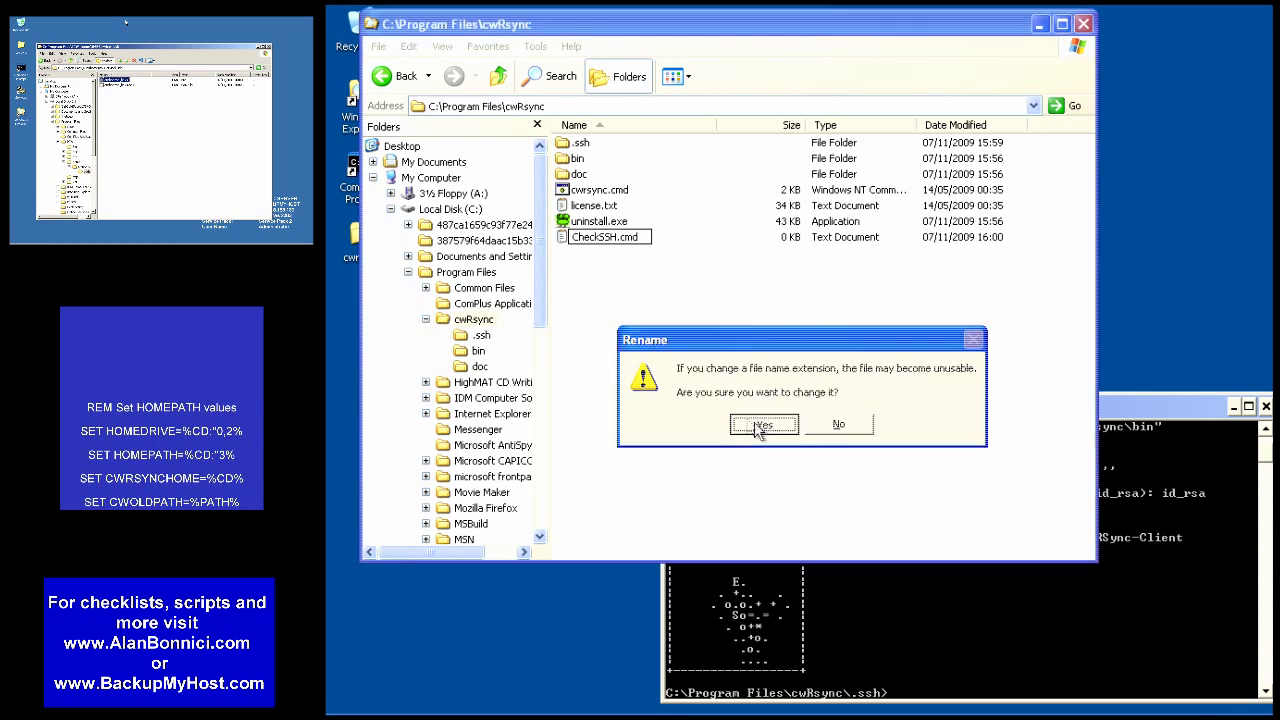
click(763, 424)
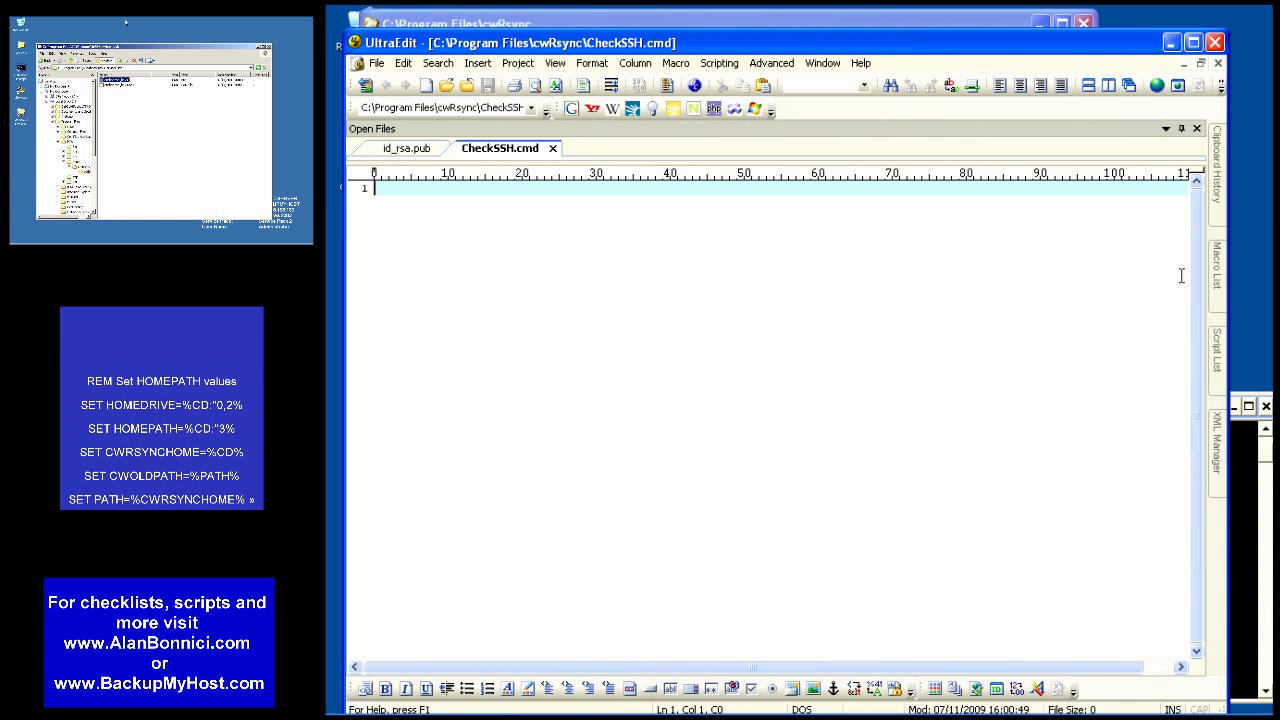
click(403, 62)
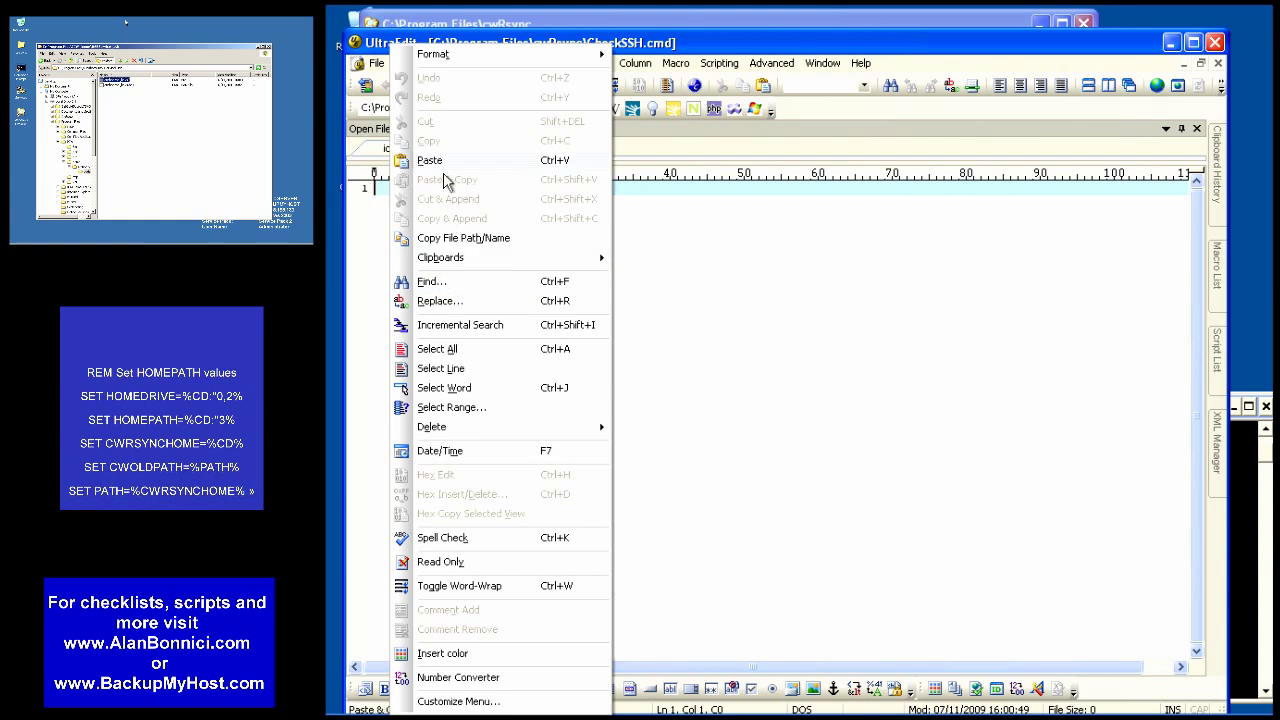
click(429, 160)
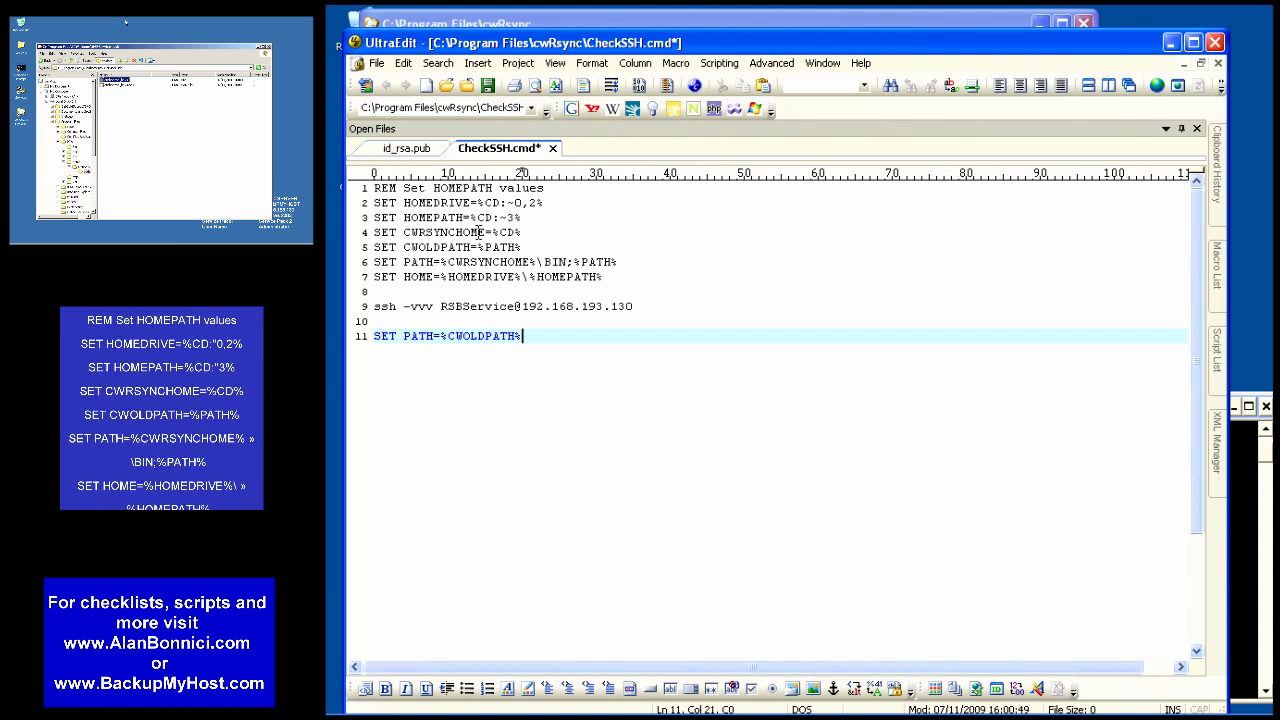
double_click(470, 306)
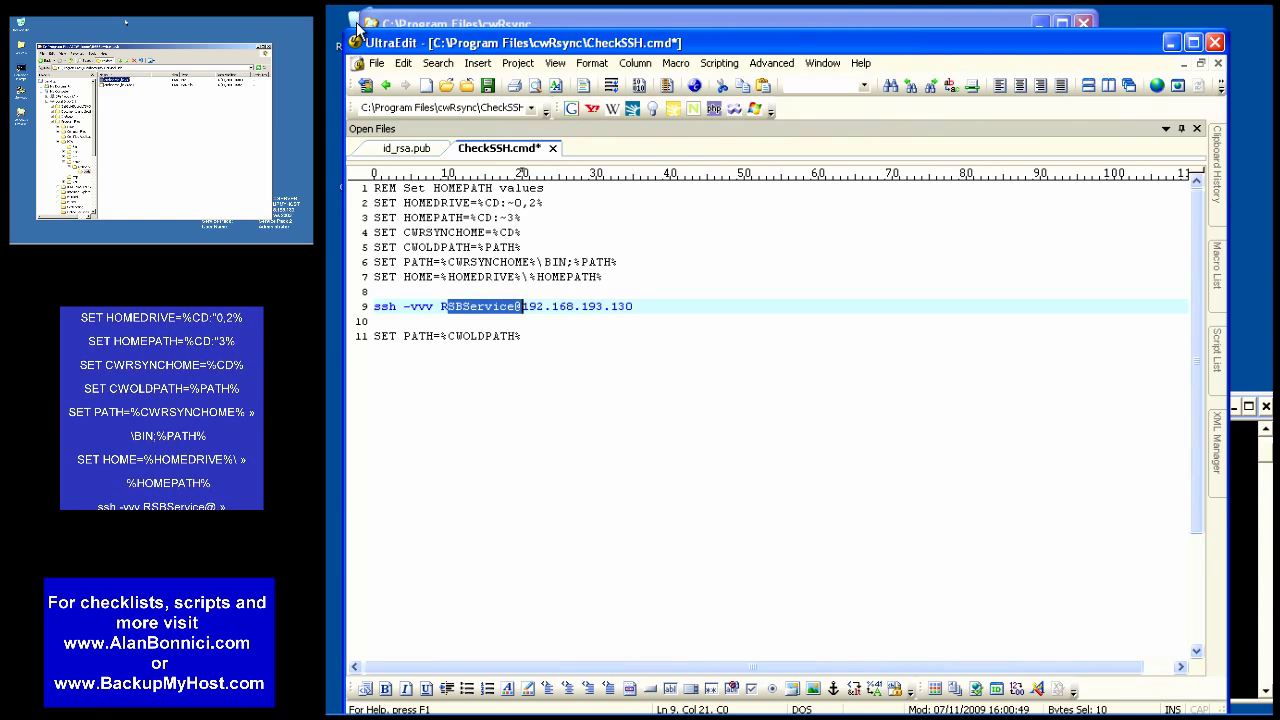
click(376, 62)
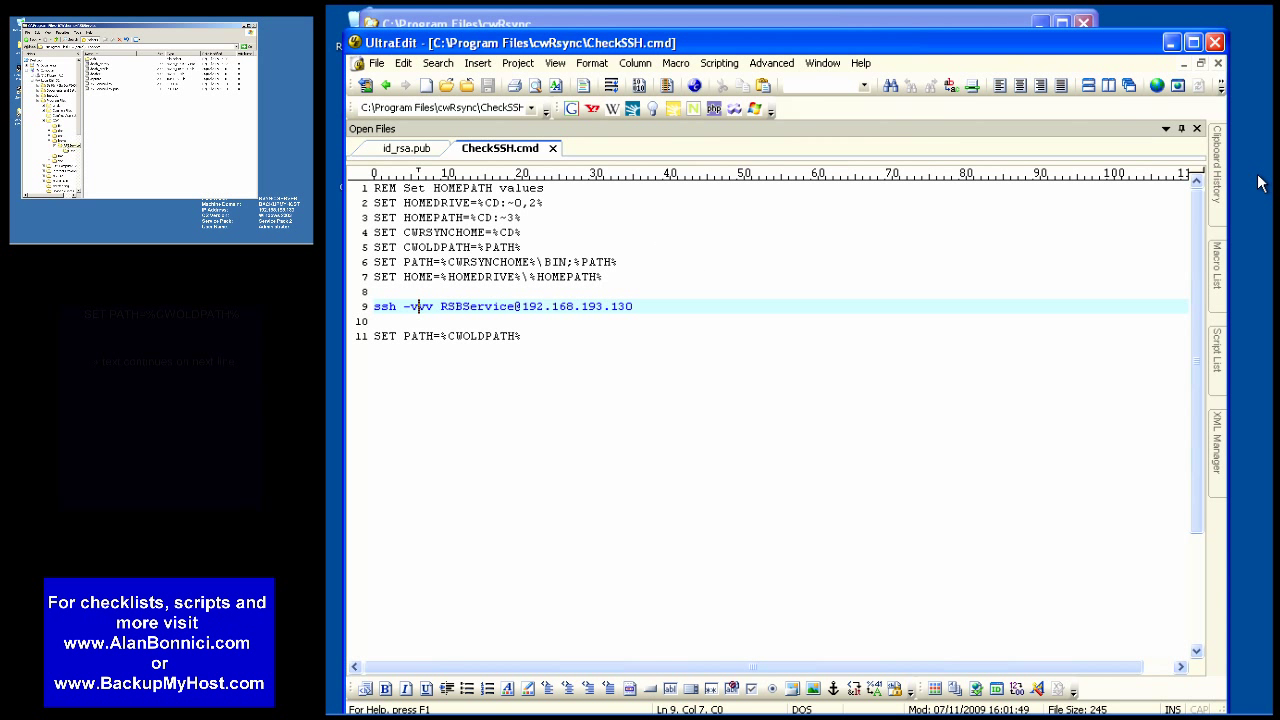
mouse_move(377, 63)
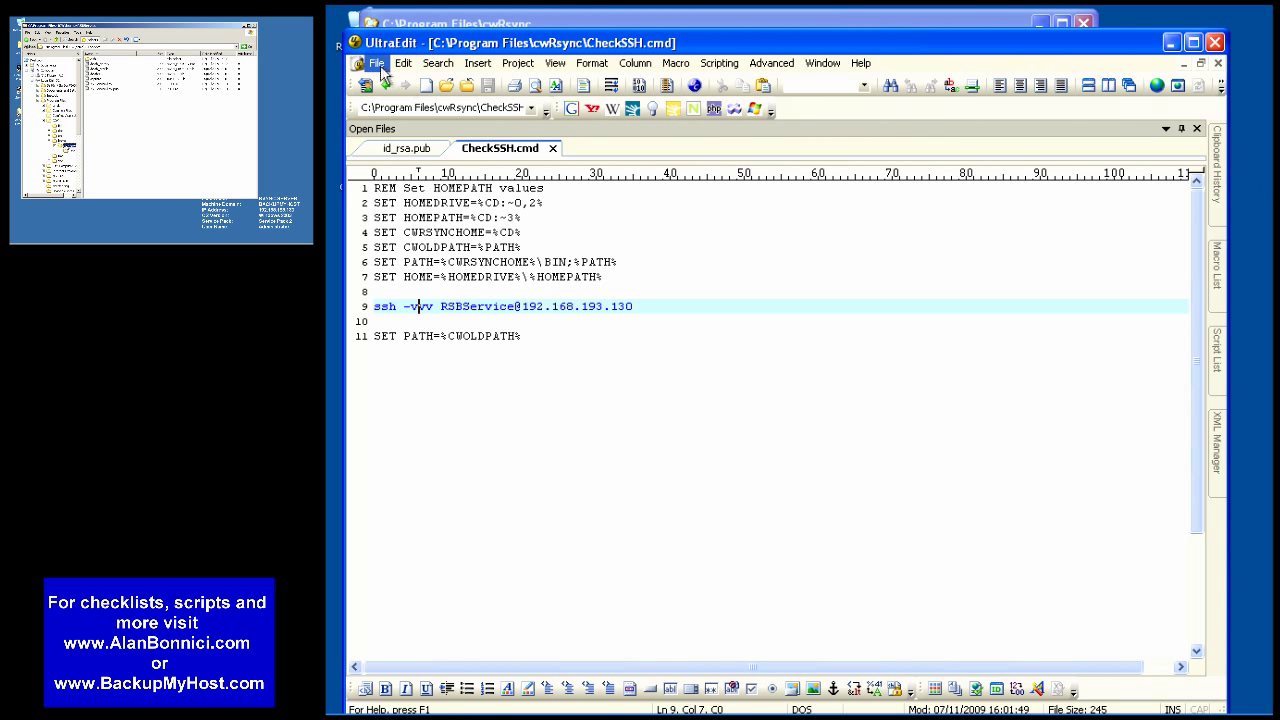
Step: Create a new script whose line 9 is rsync -avrz --delete of the doc folder to ::test
click(364, 84)
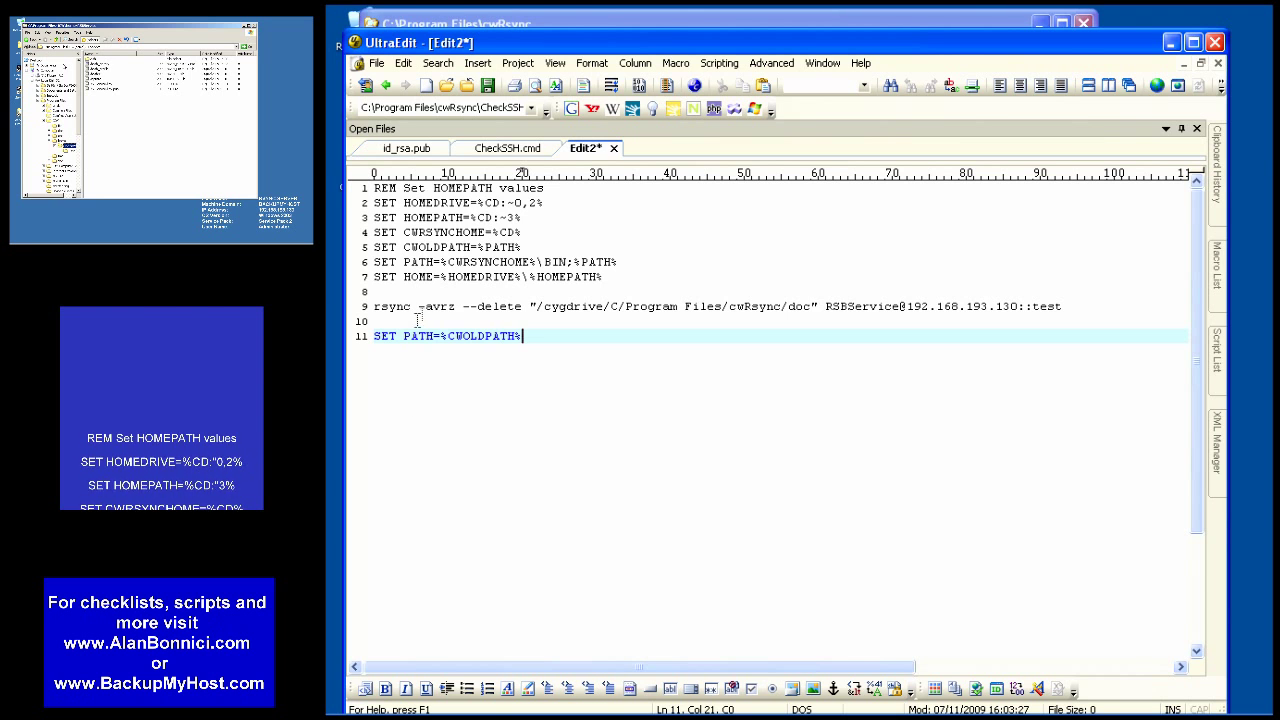
drag(530, 306, 812, 306)
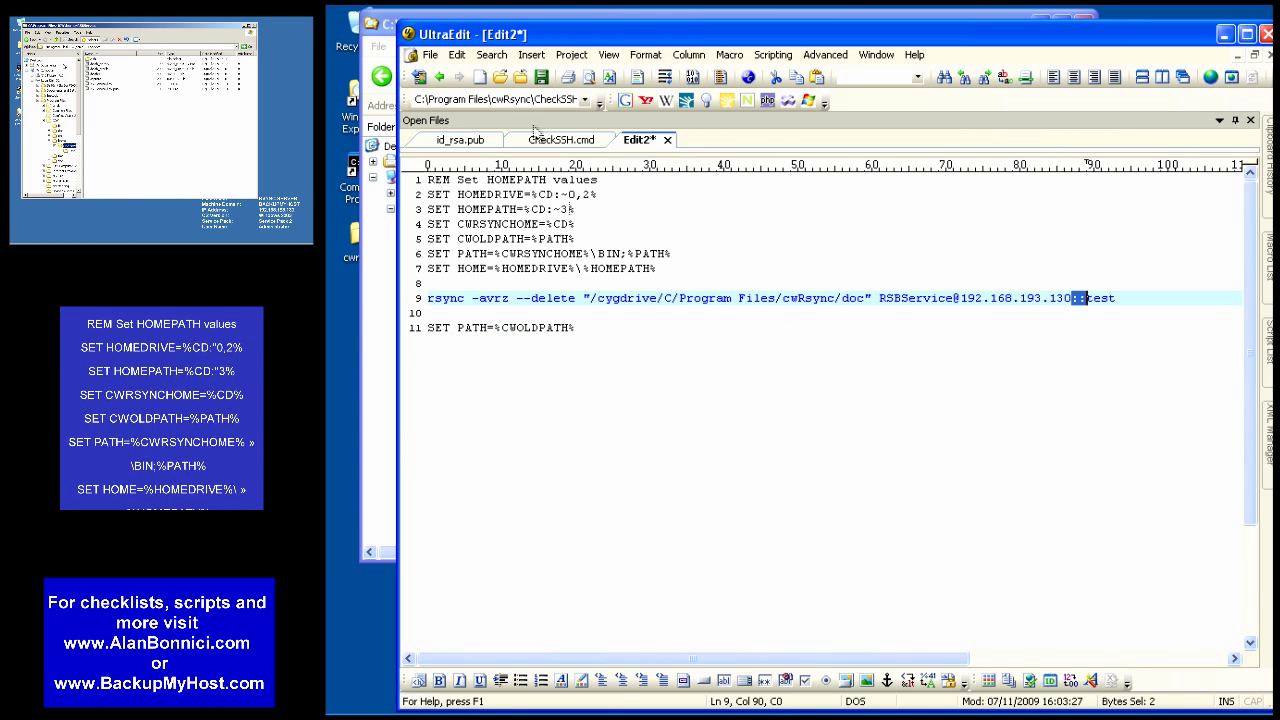
click(430, 54)
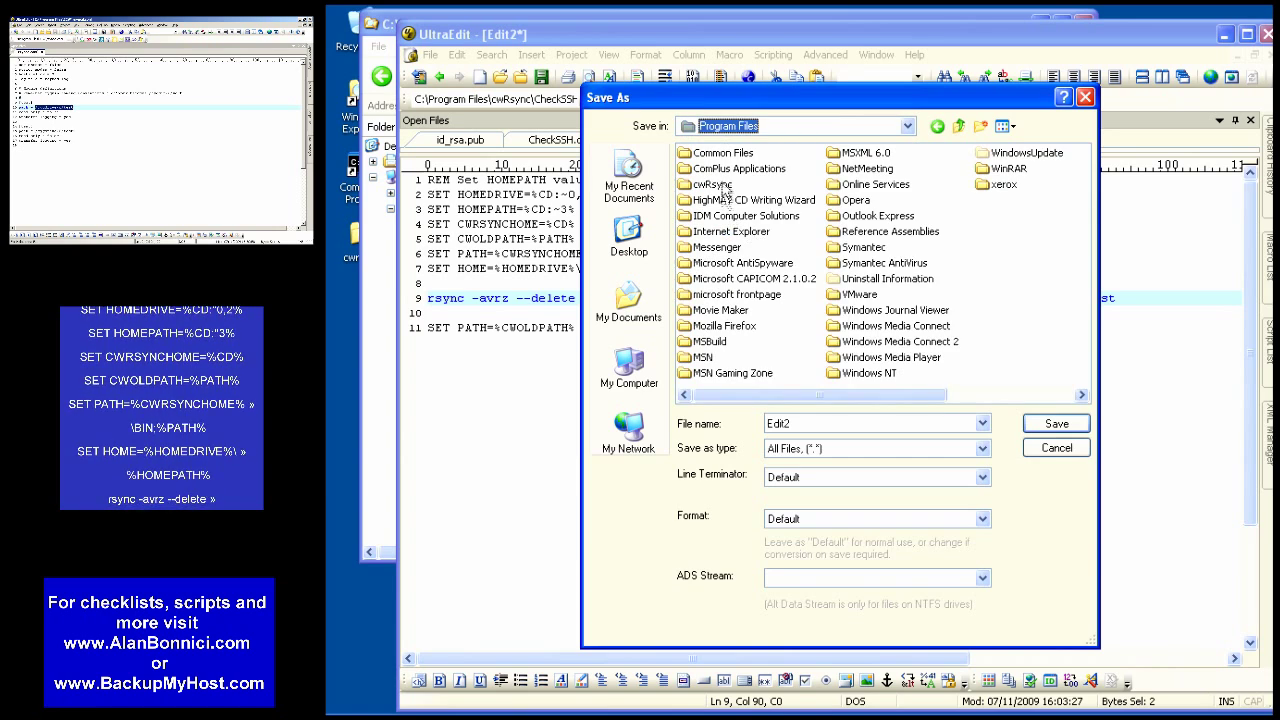
Step: Save the rsync script as CopyRSync.cmd in the cwRsync folder
double_click(711, 184)
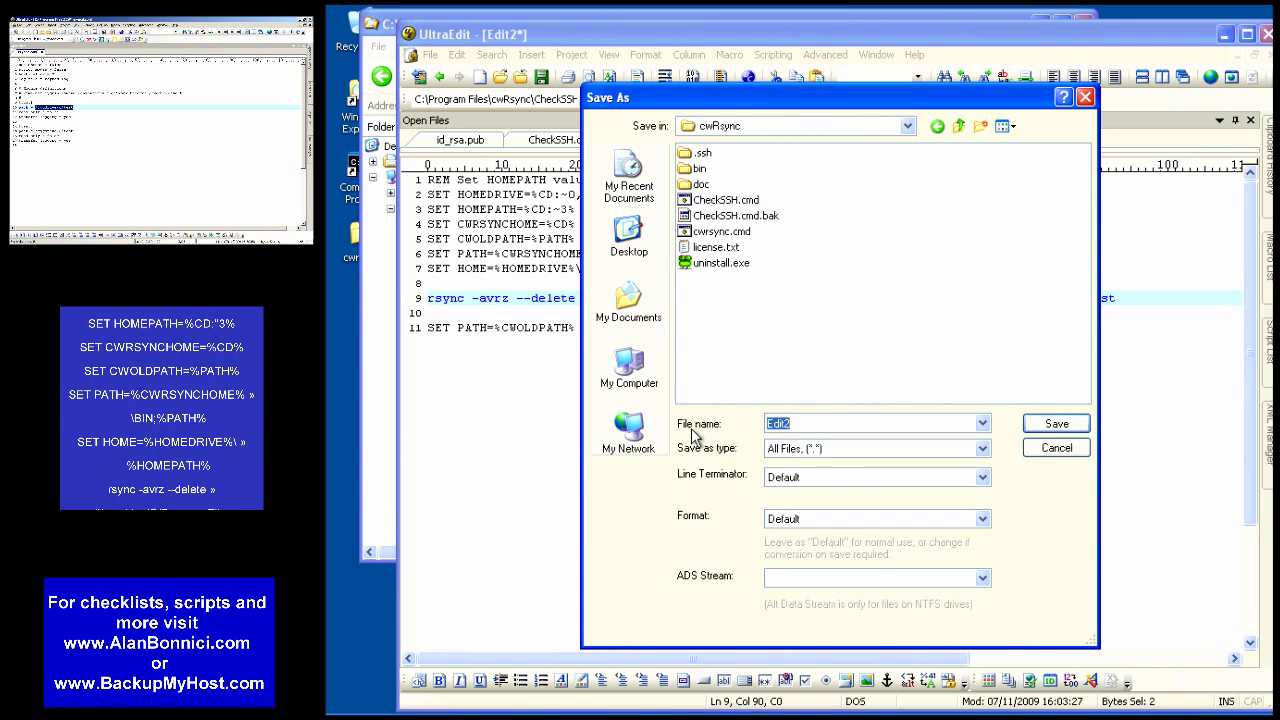
text(Copy)
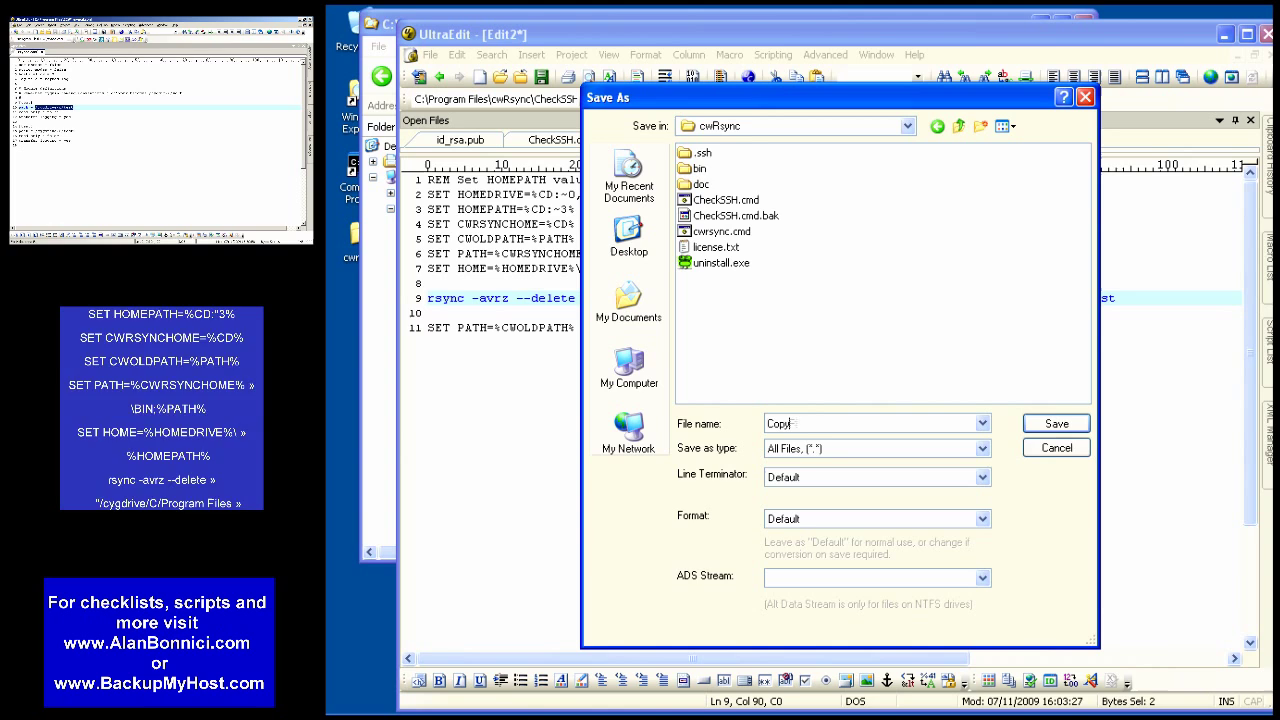
text(RSync)
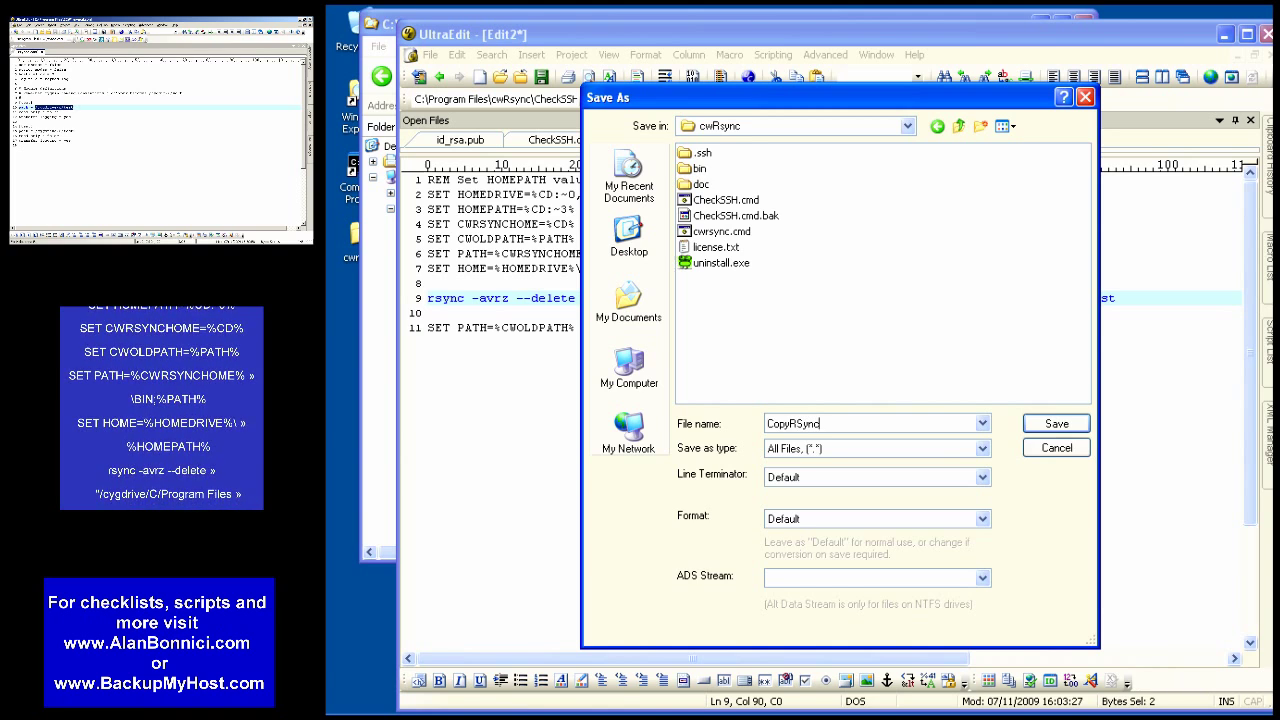
text(.cmd)
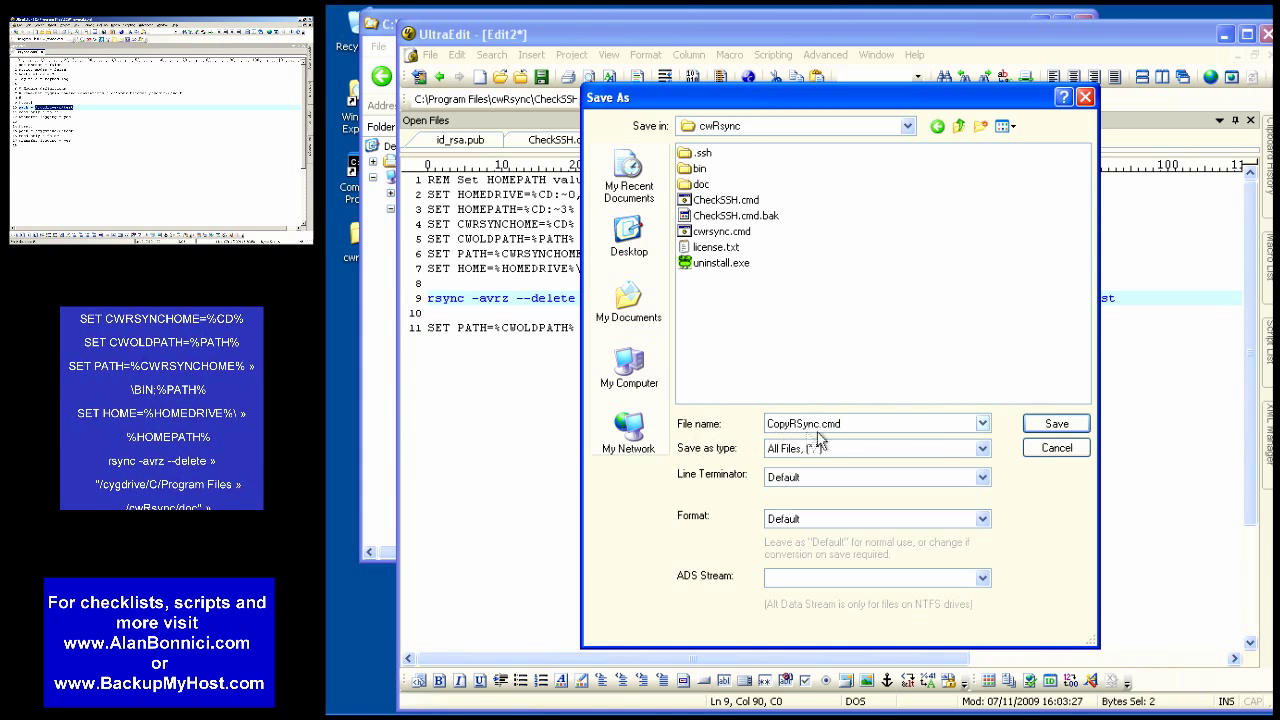
click(1054, 423)
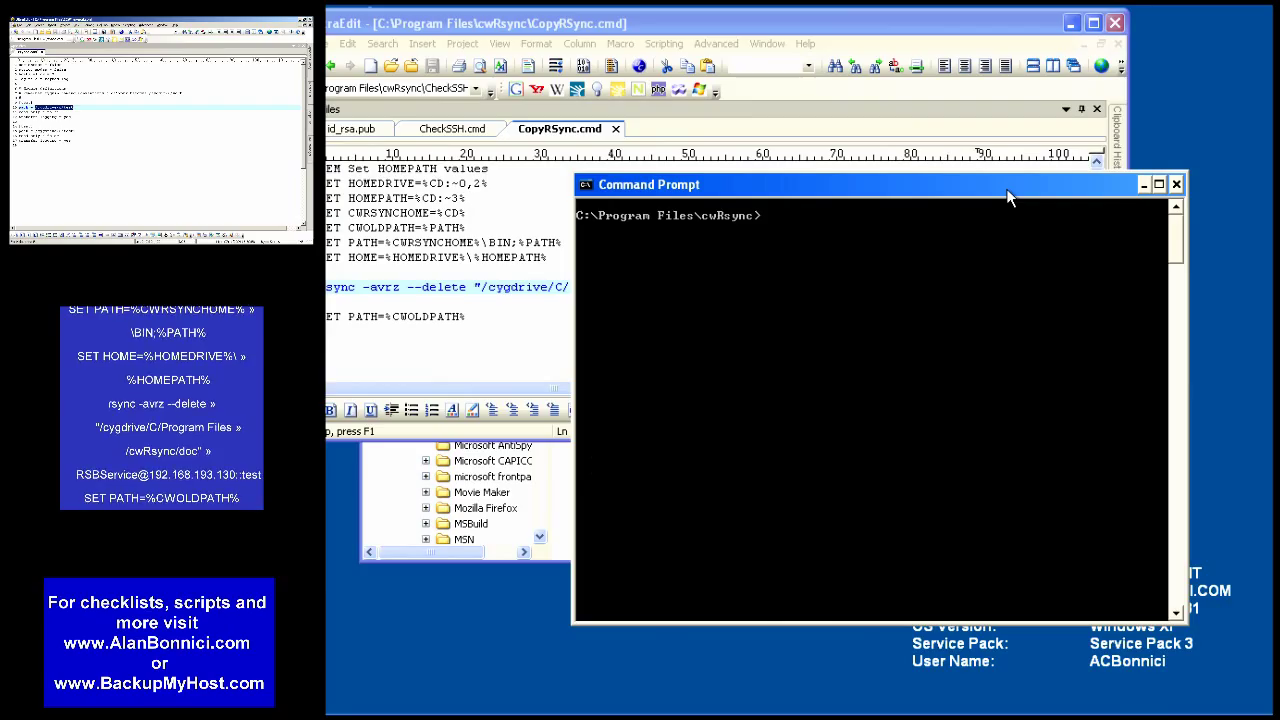
Step: Run CopyRSync.cmd from the C:\Program Files\cwRsync command prompt
text(CopyRSync.cmd)
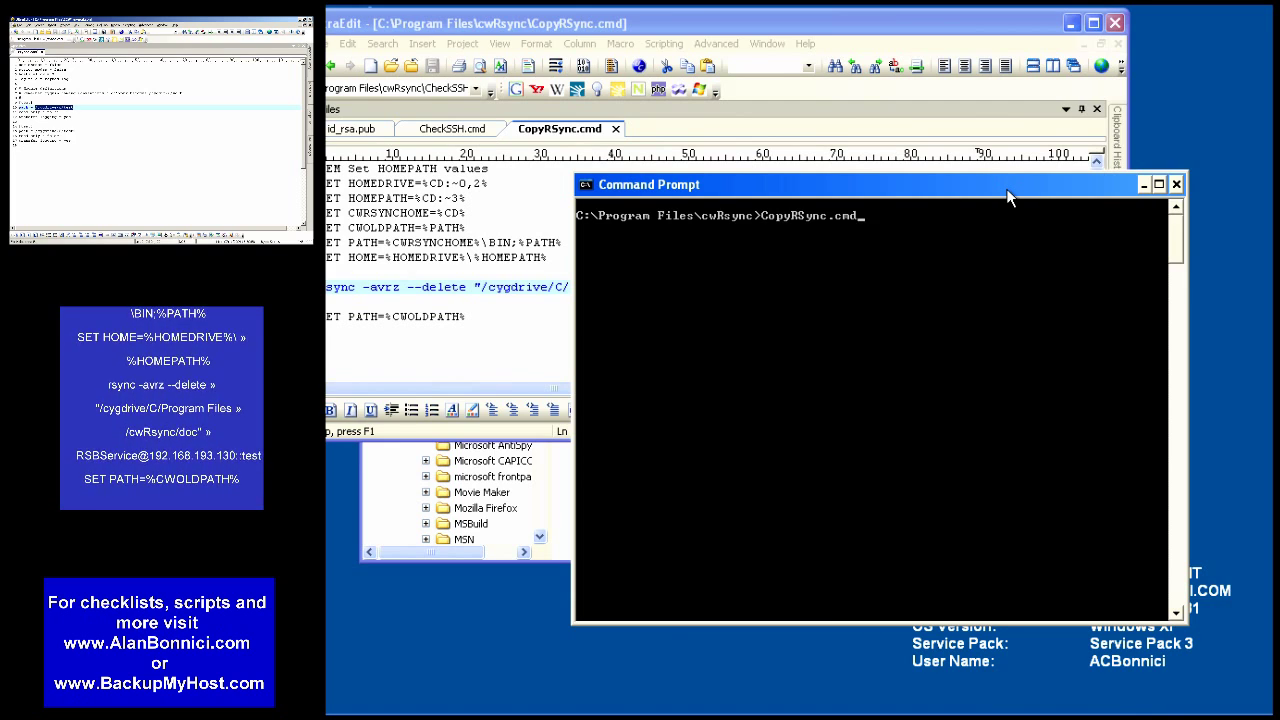
key(Return)
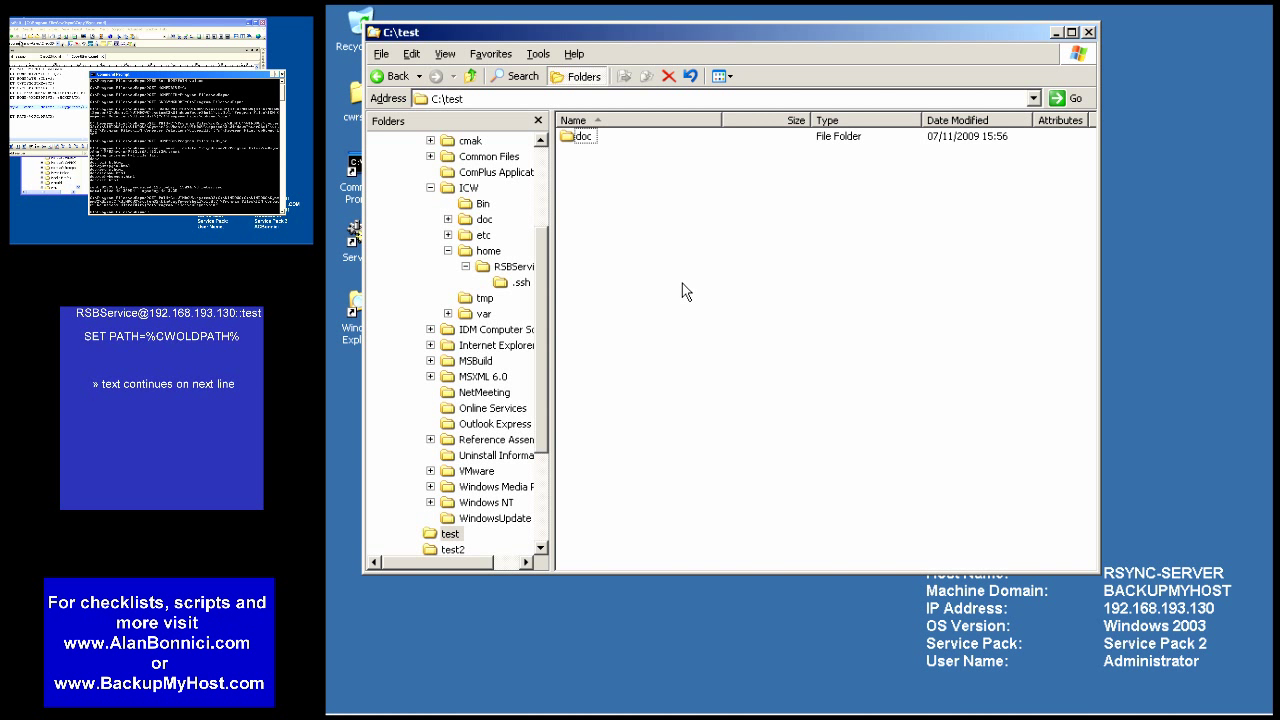
mouse_move(578, 136)
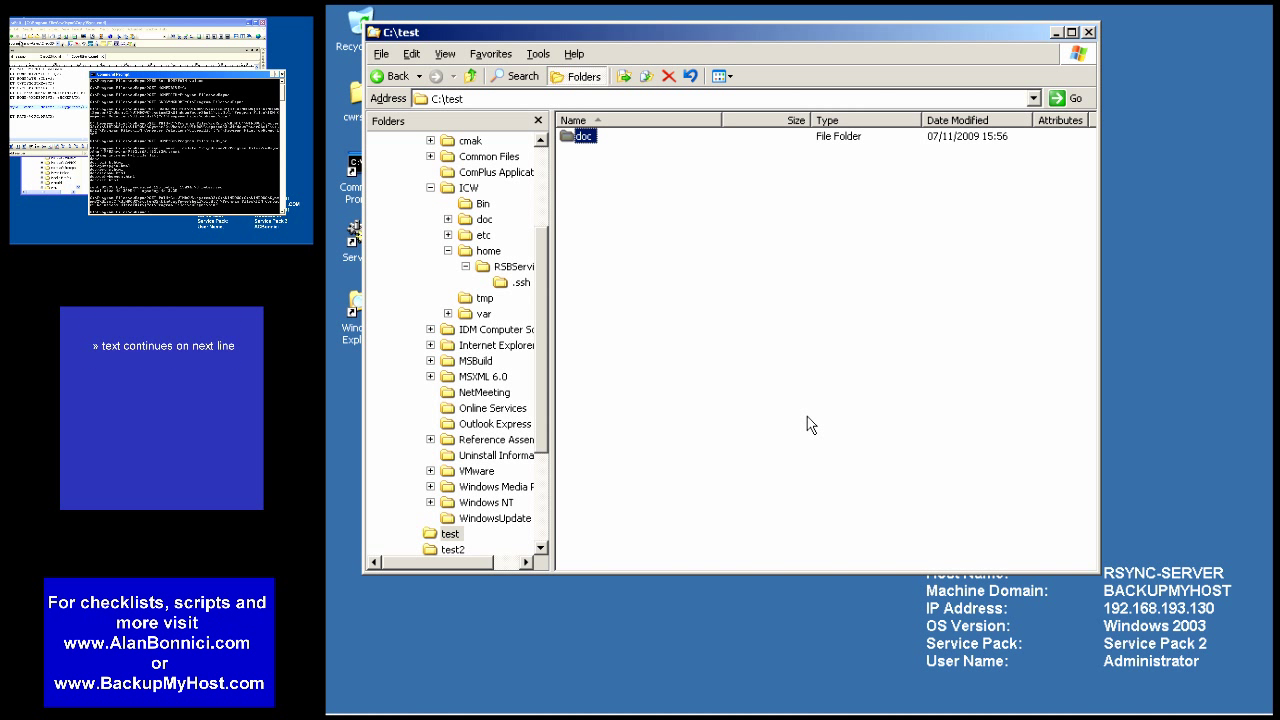
Step: Inspect the copied doc folder's security permissions for Everyone and SvcCWRSYNC
right_click(583, 135)
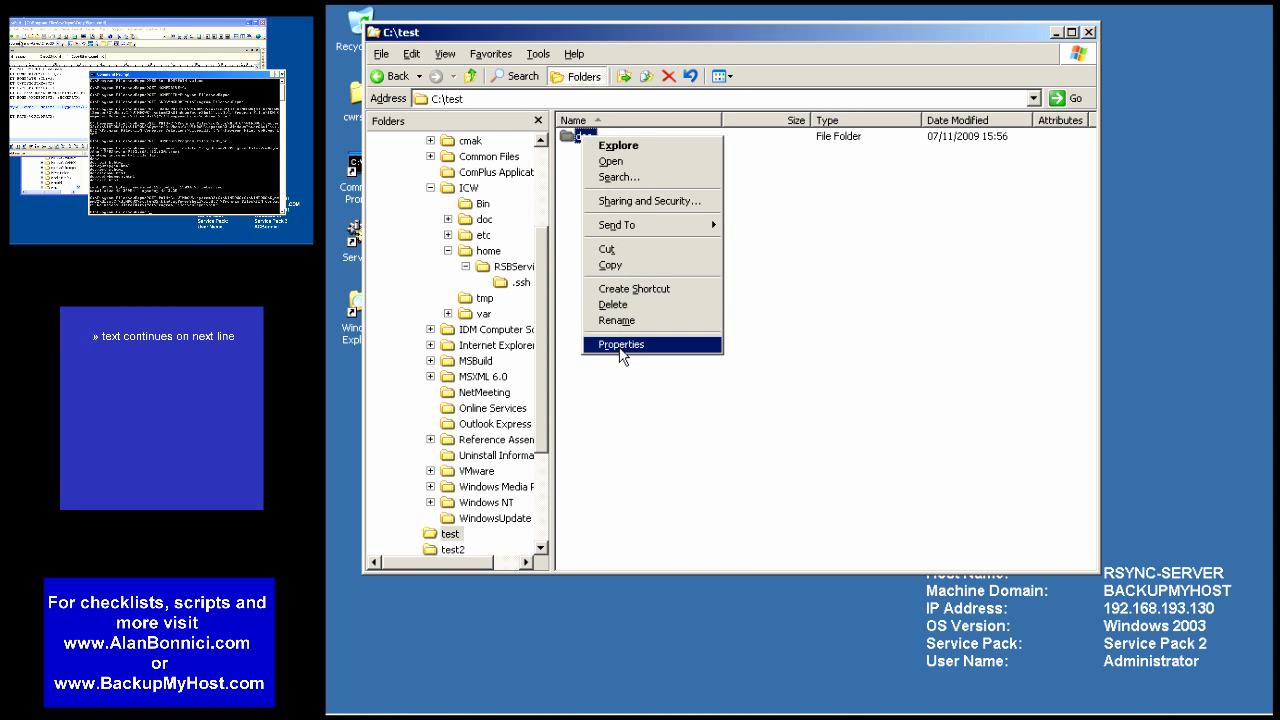
click(620, 344)
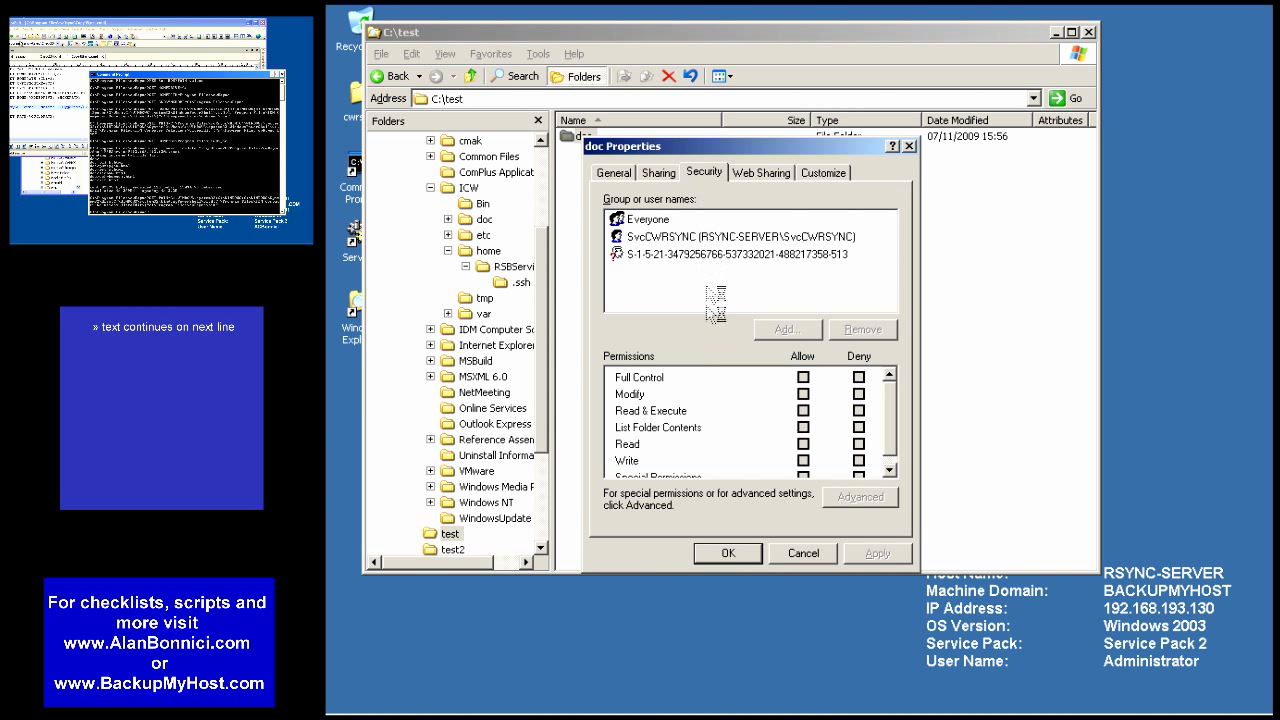
click(648, 218)
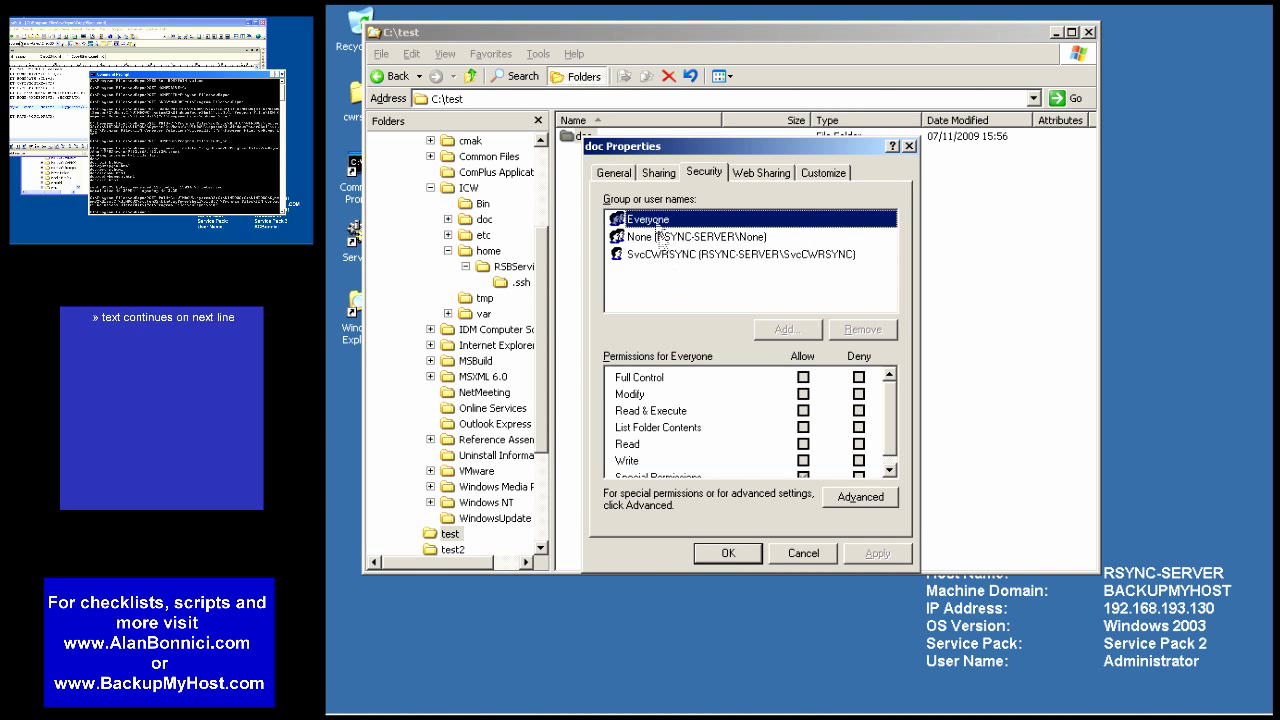
click(738, 254)
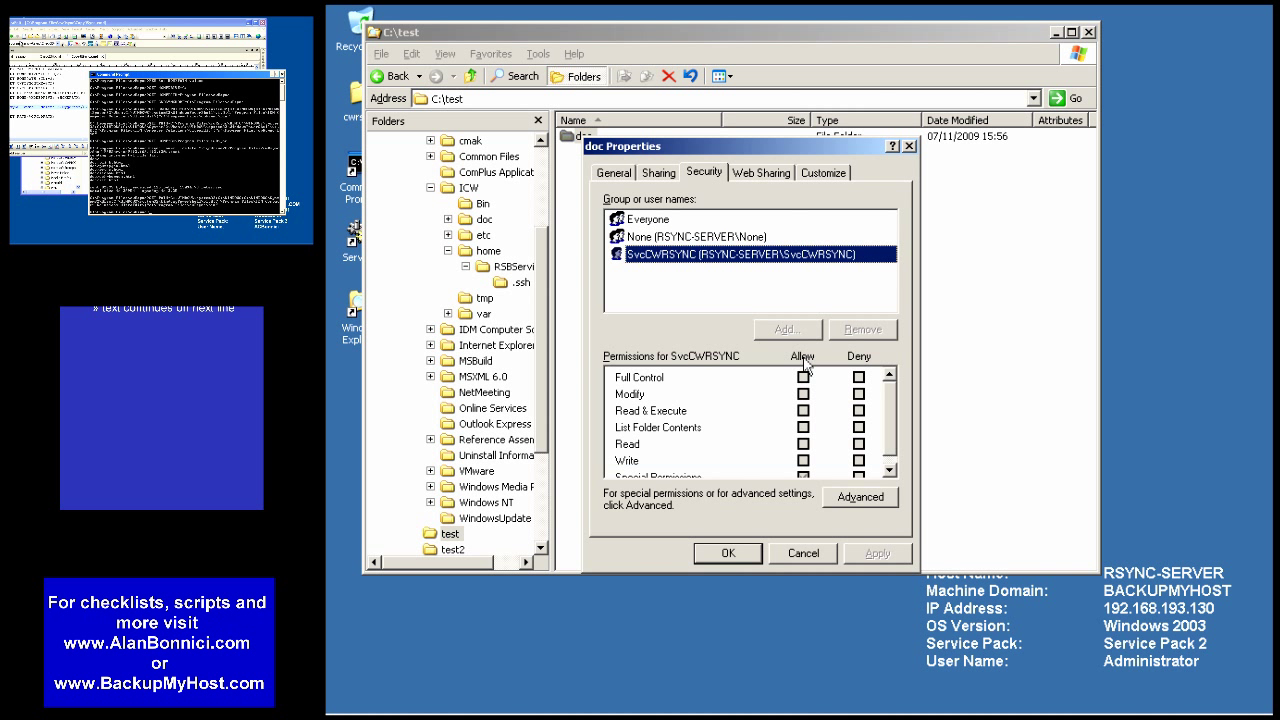